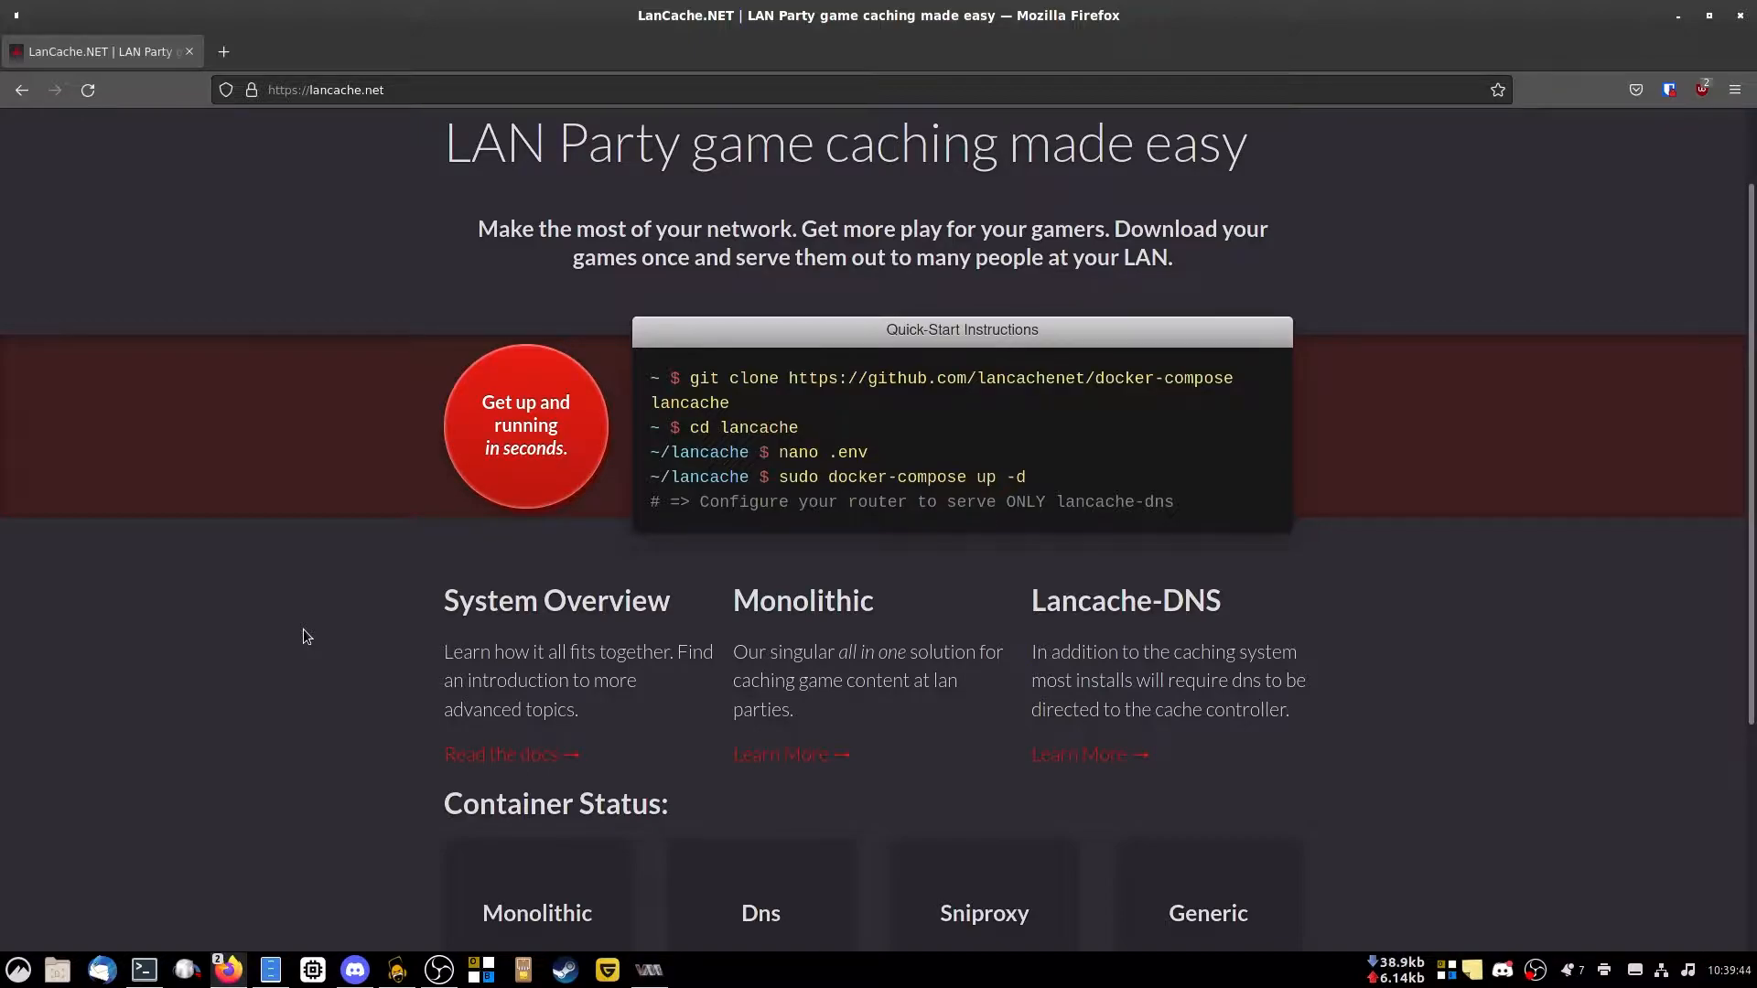
# Review the lancache-script README on GitHub and switch to the terminal.
pyautogui.scroll(3)
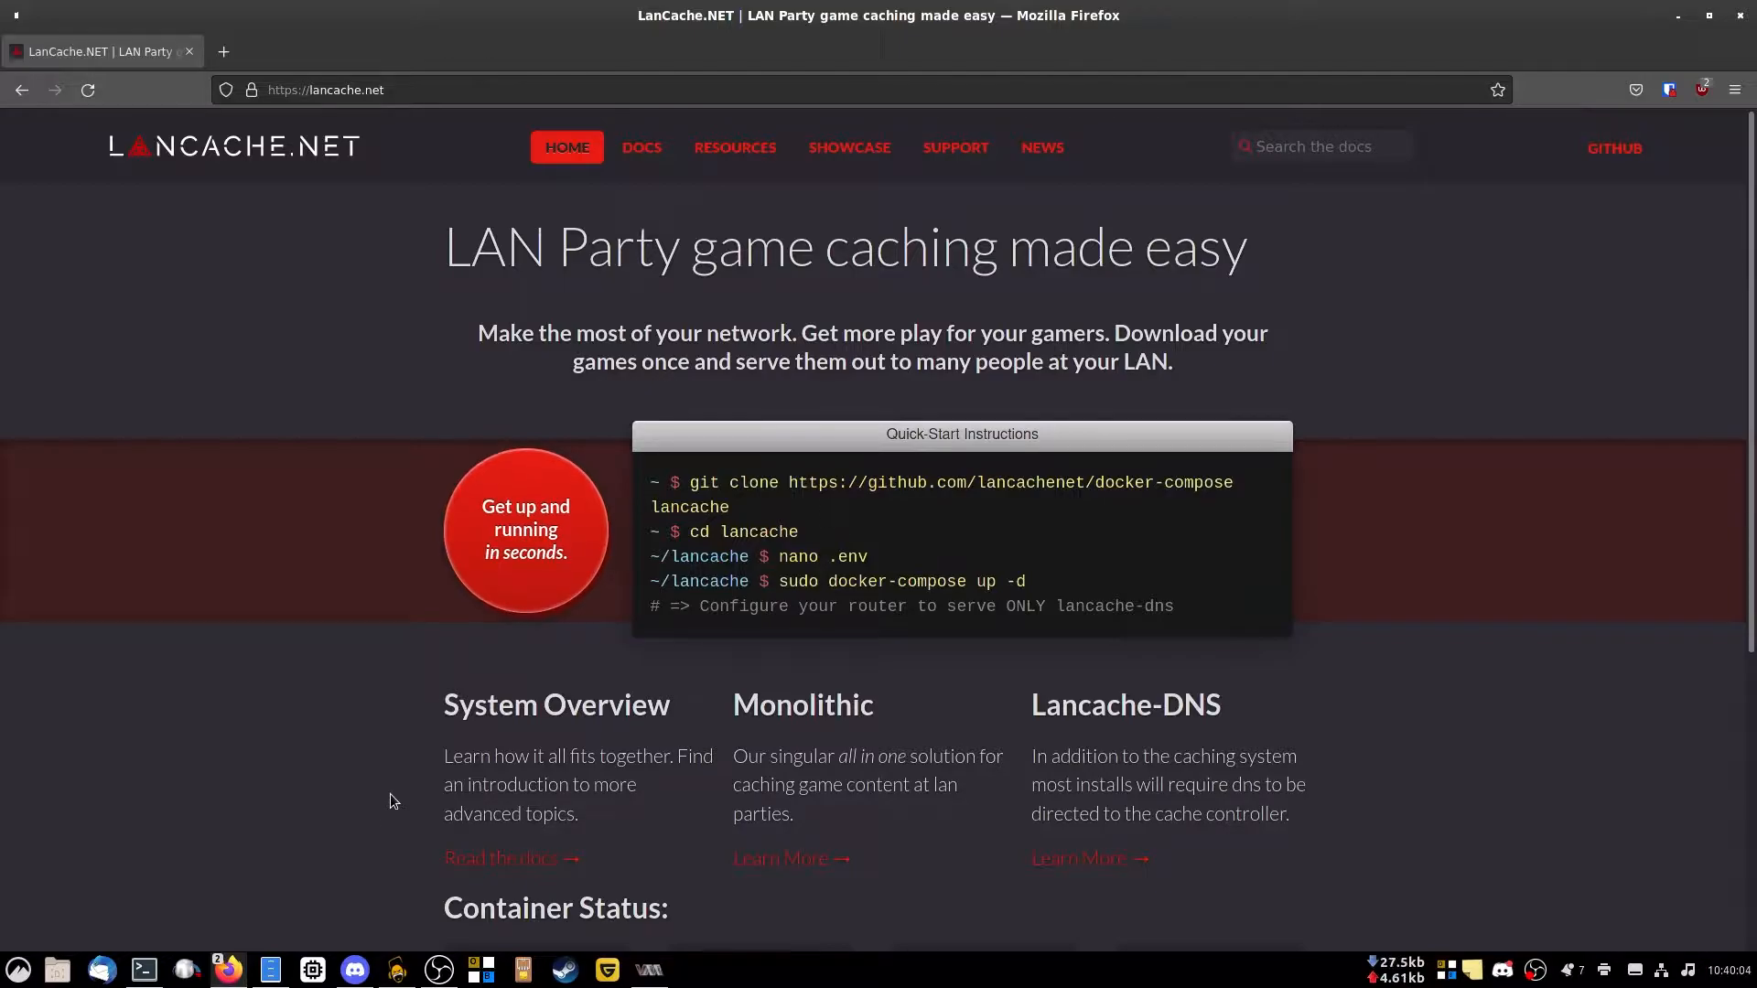
pyautogui.moveTo(371, 818)
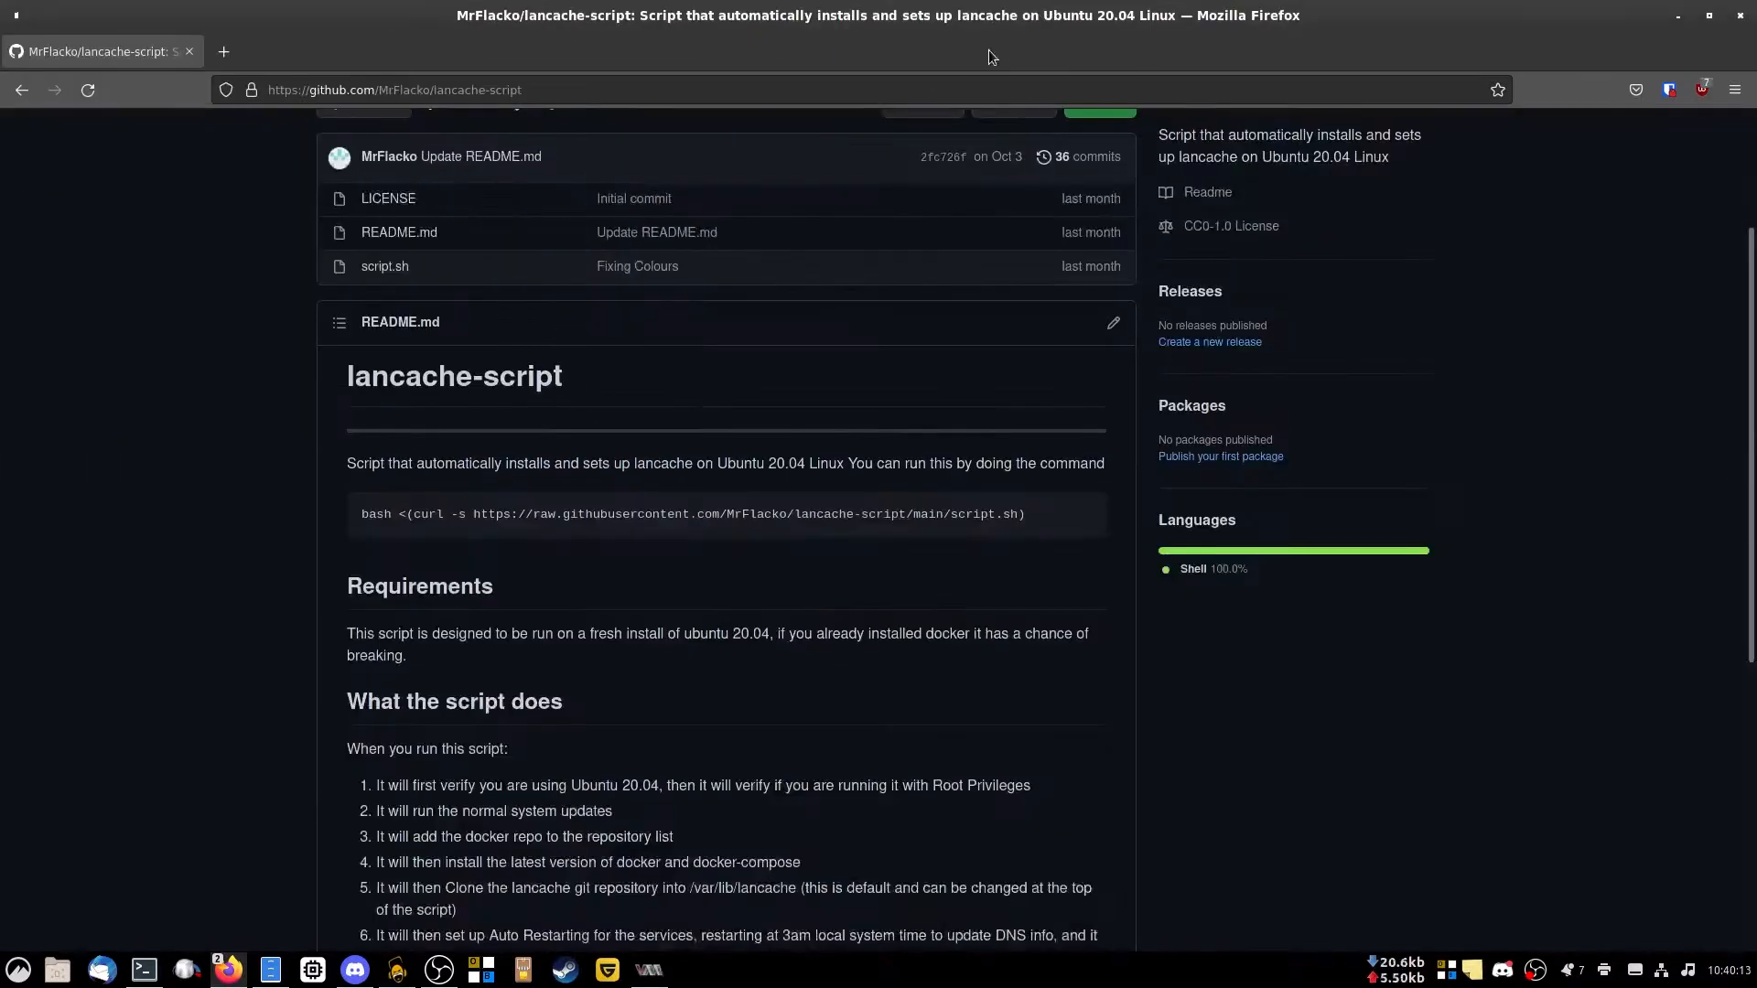
pyautogui.scroll(3)
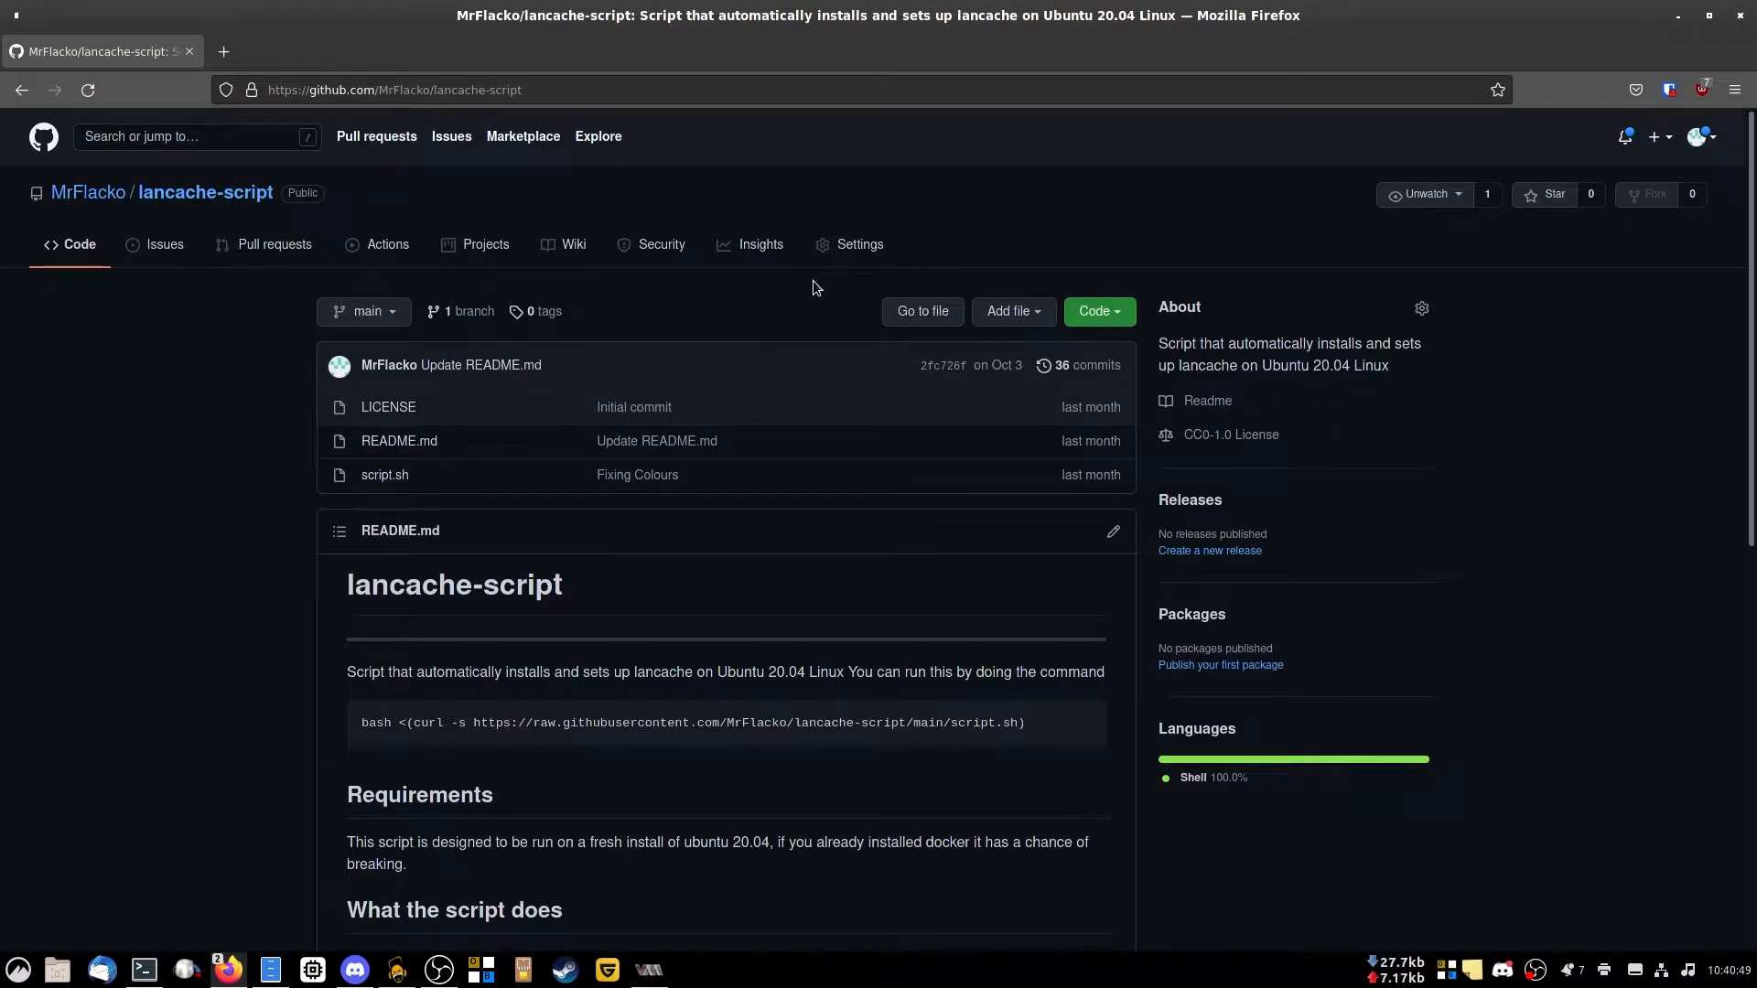
pyautogui.moveTo(860, 243)
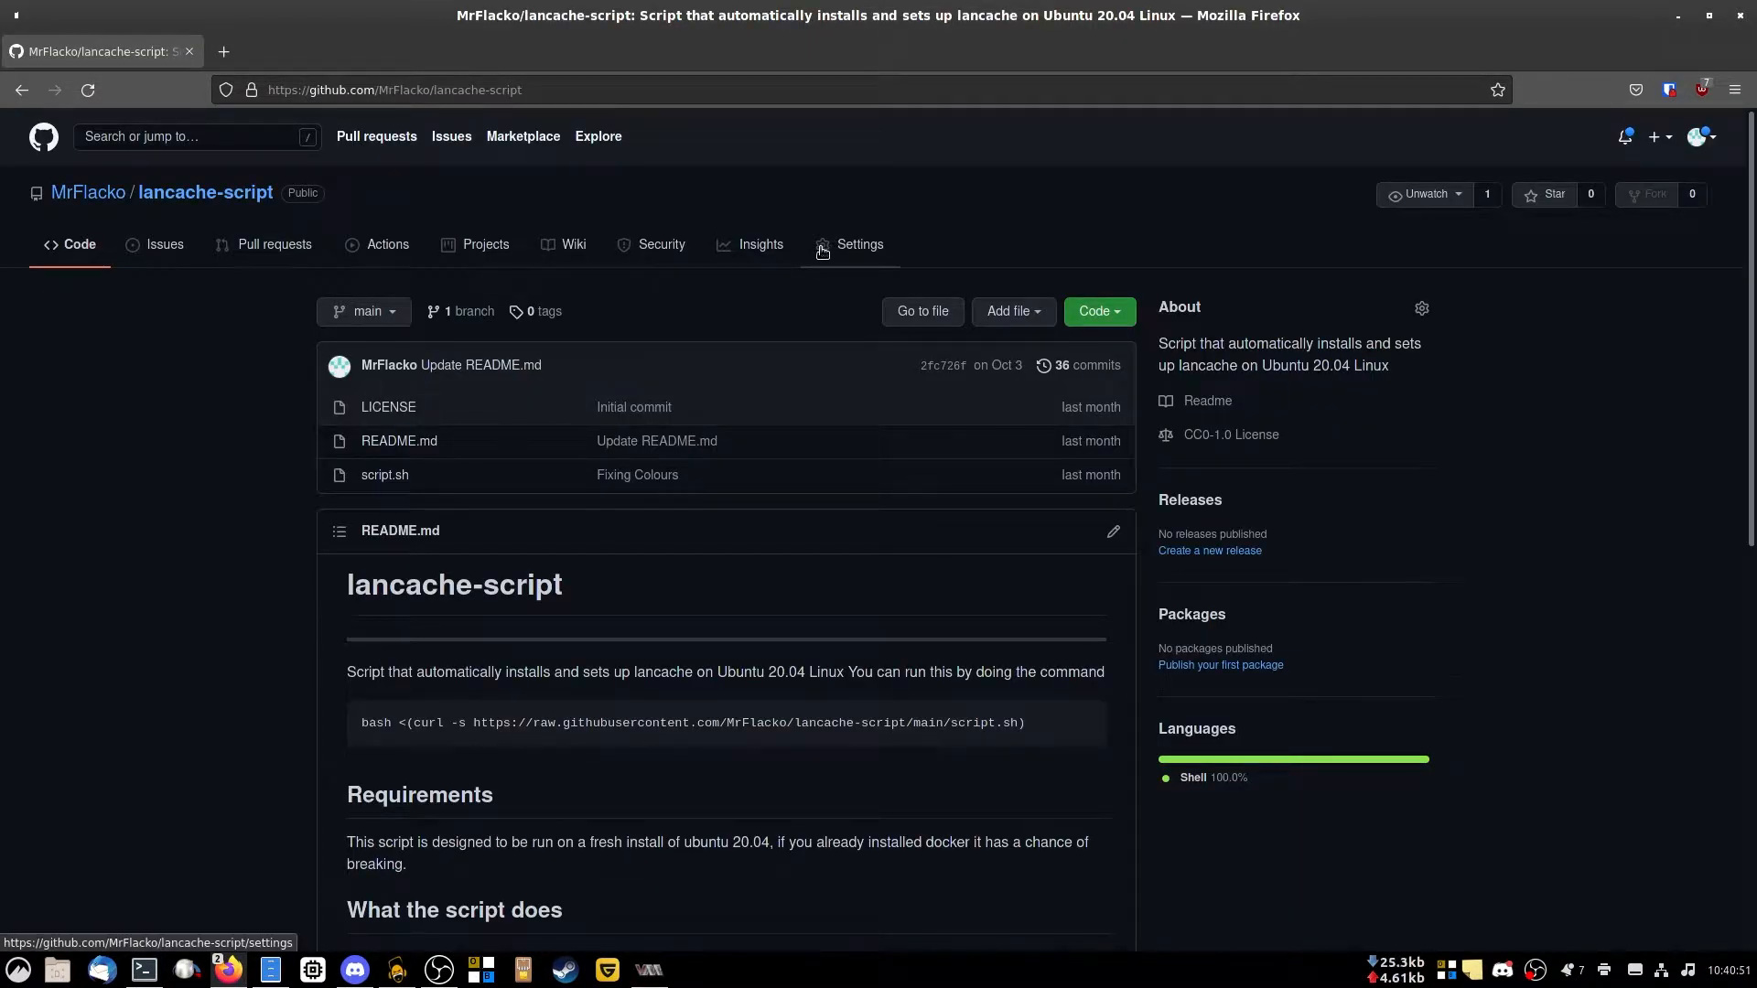
pyautogui.click(143, 970)
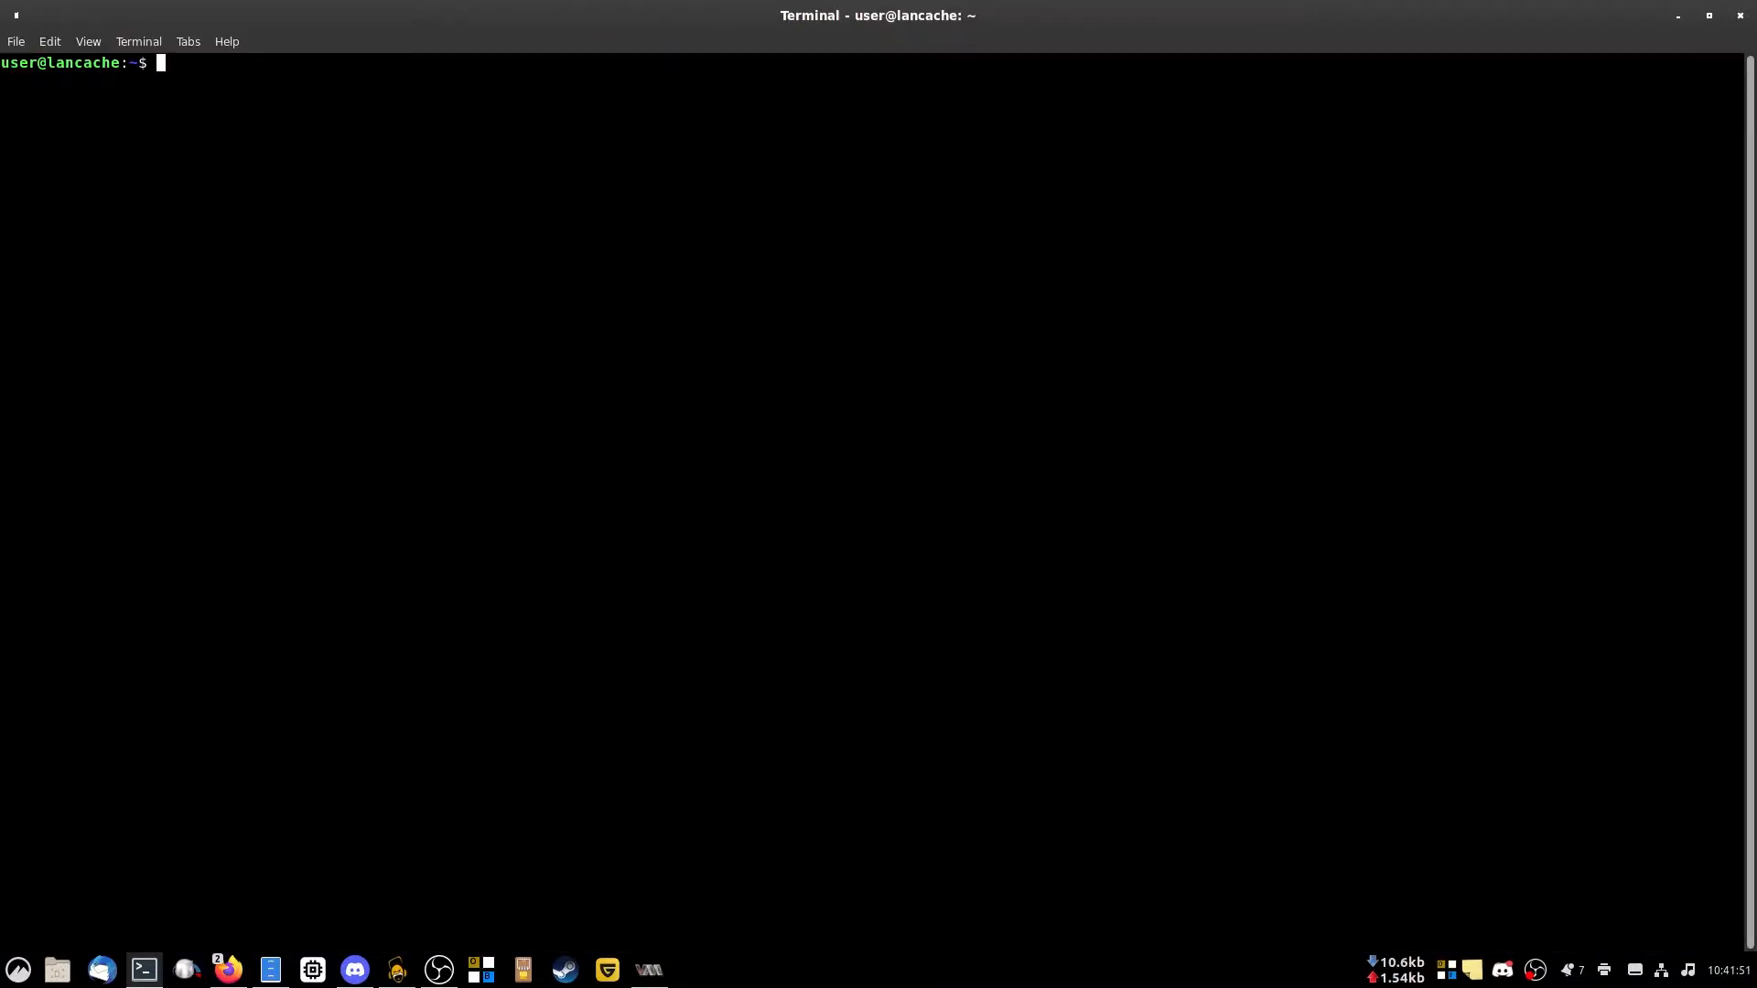
# Become root with sudo su and copy the README's one-line install command.
pyautogui.write('sudo su')
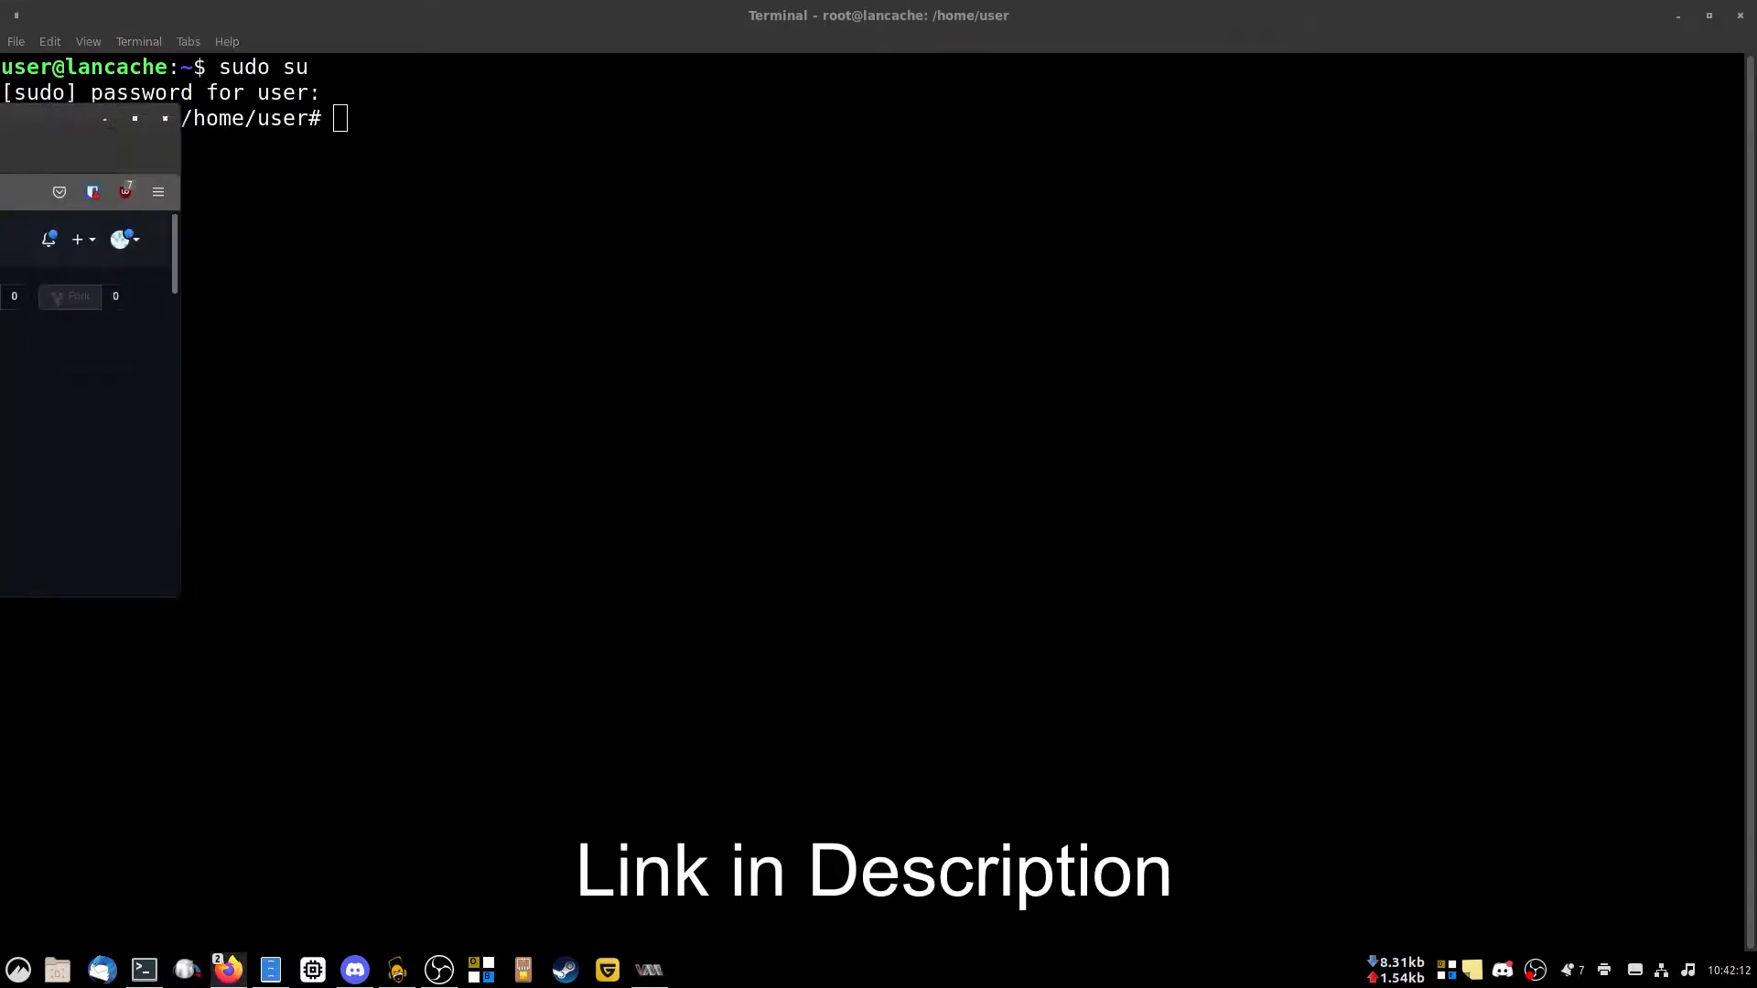
pyautogui.click(227, 970)
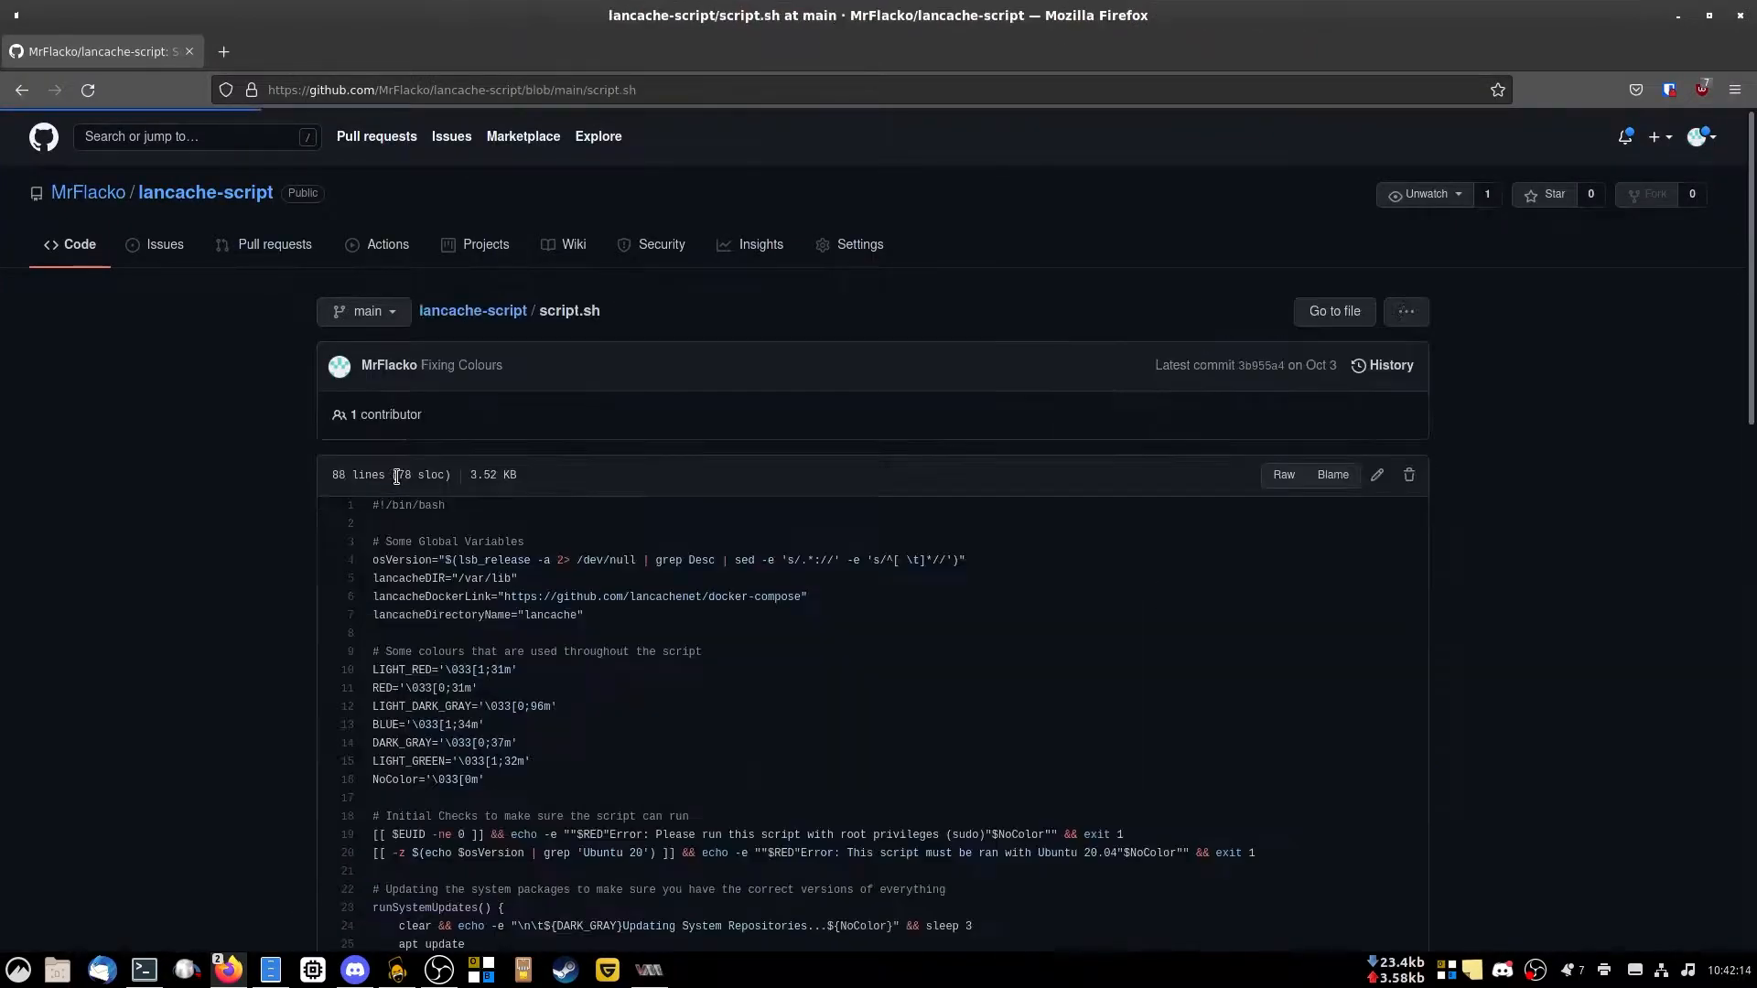
pyautogui.scroll(-3)
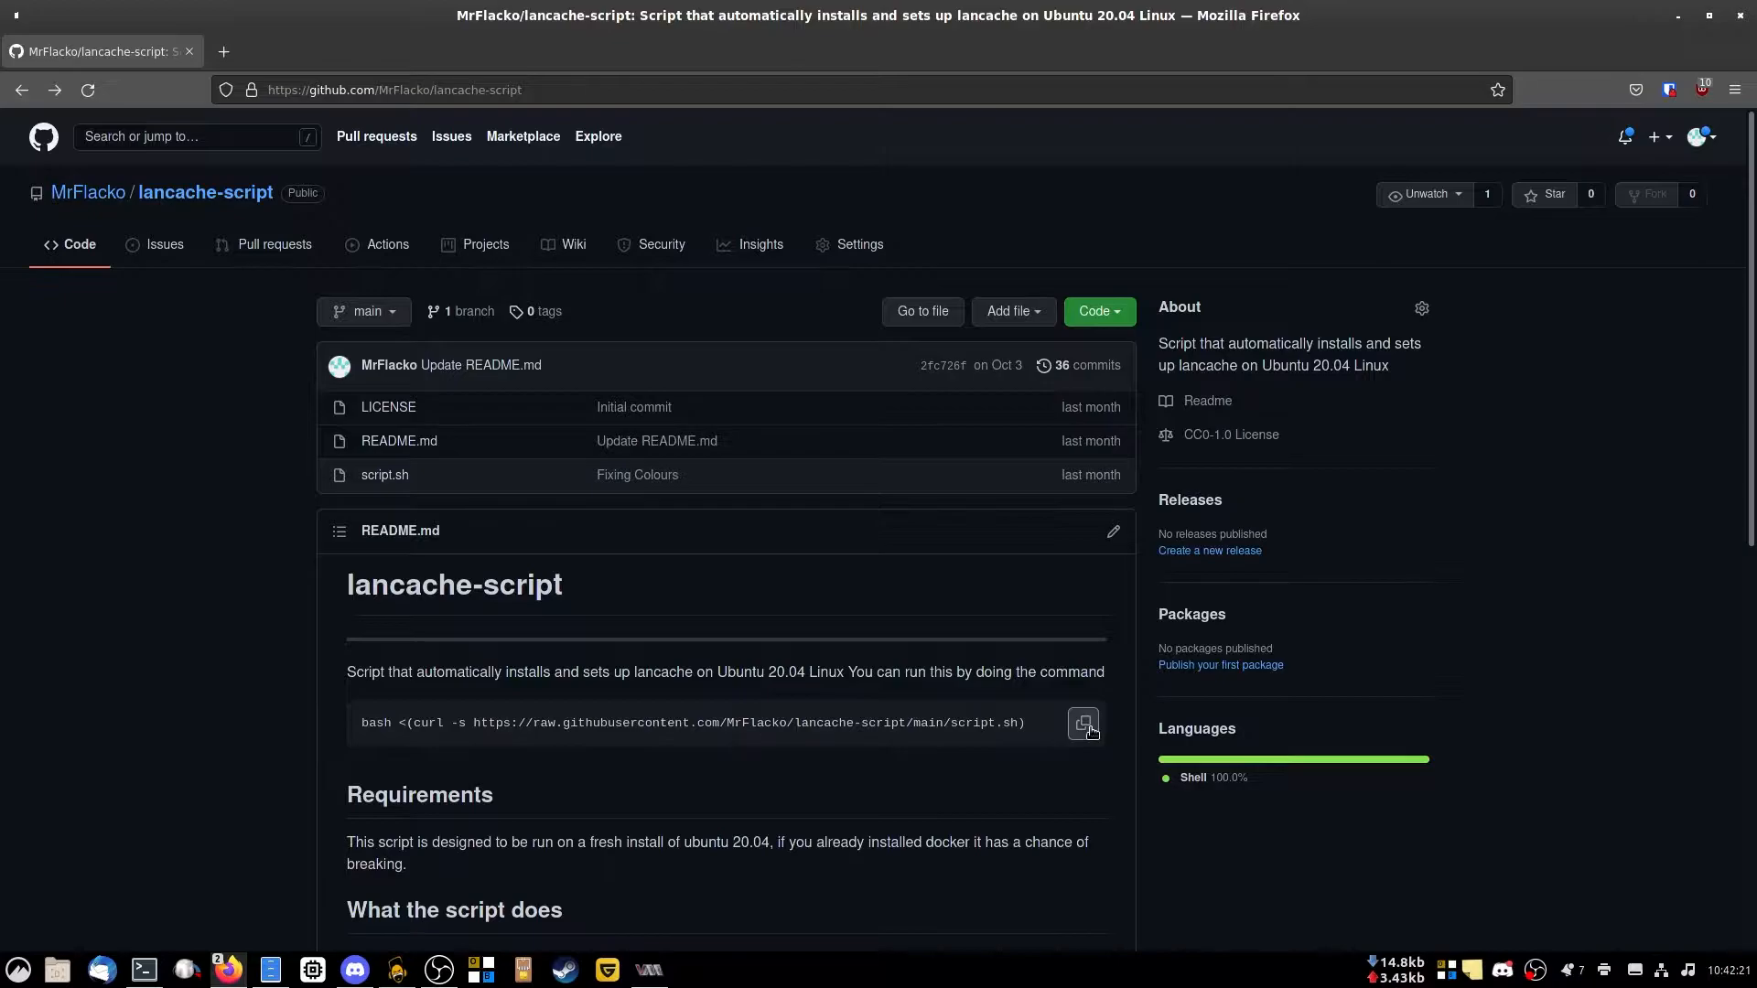
pyautogui.click(142, 970)
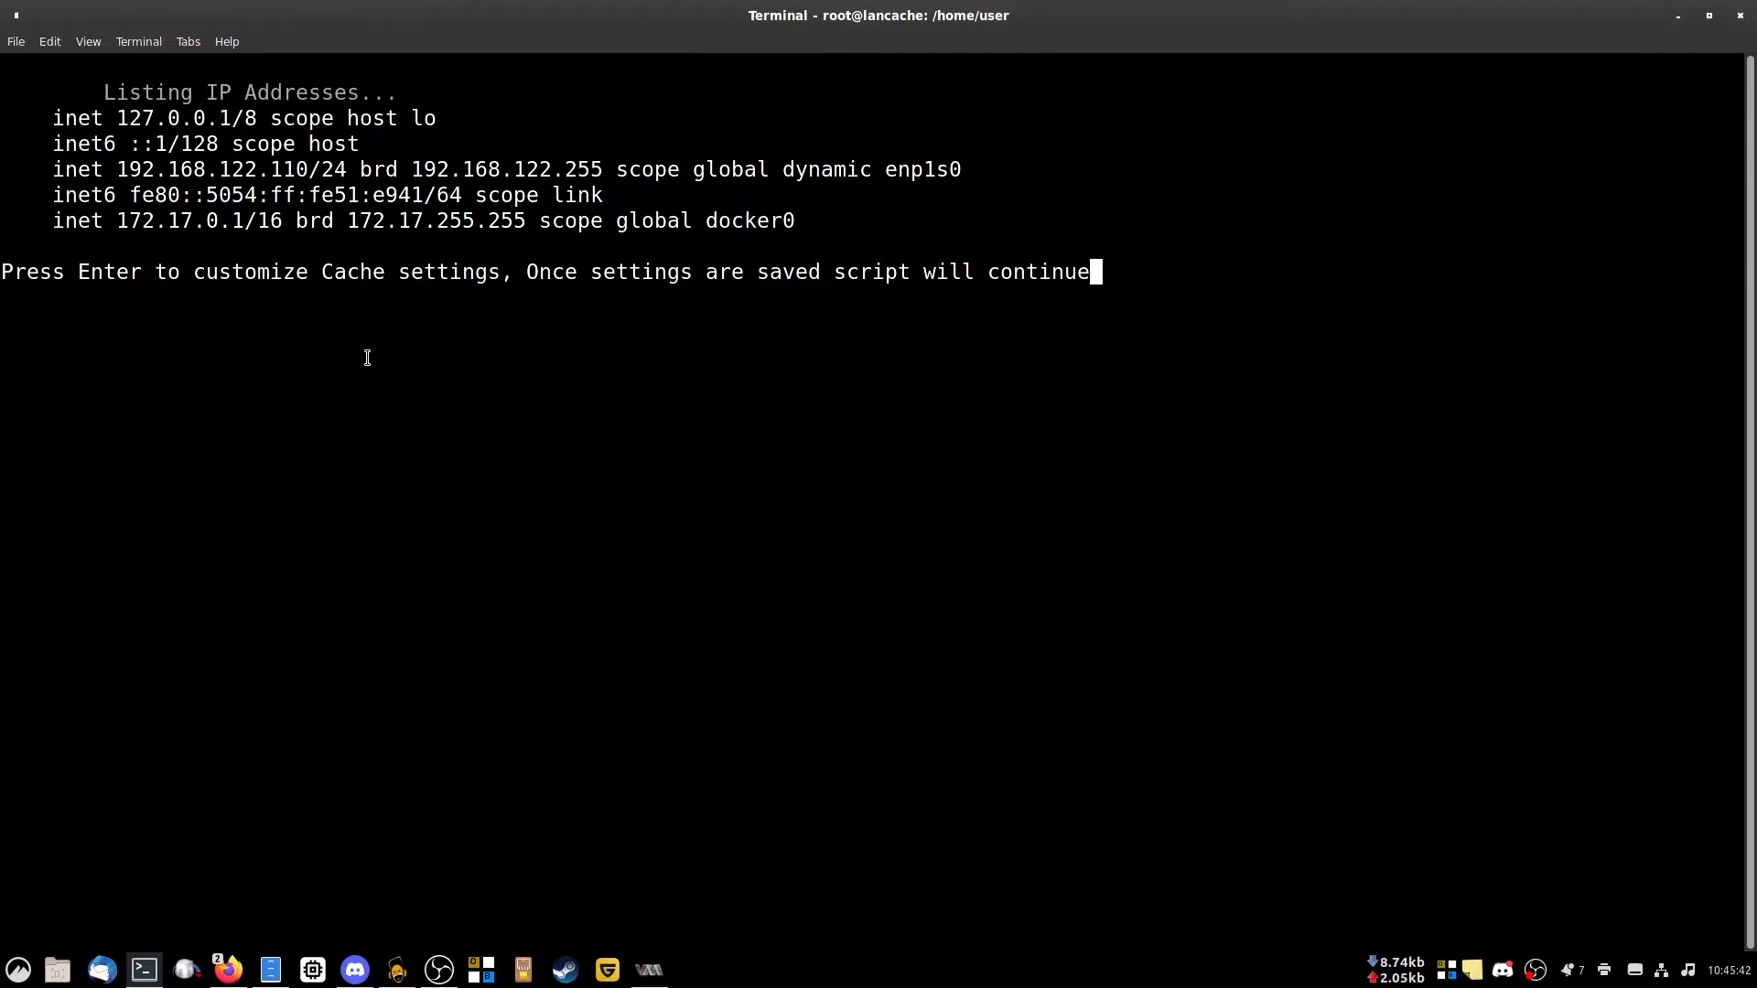
# Select the server address 192.168.122.110 and continue the script into the .env editor.
pyautogui.doubleClick(147, 168)
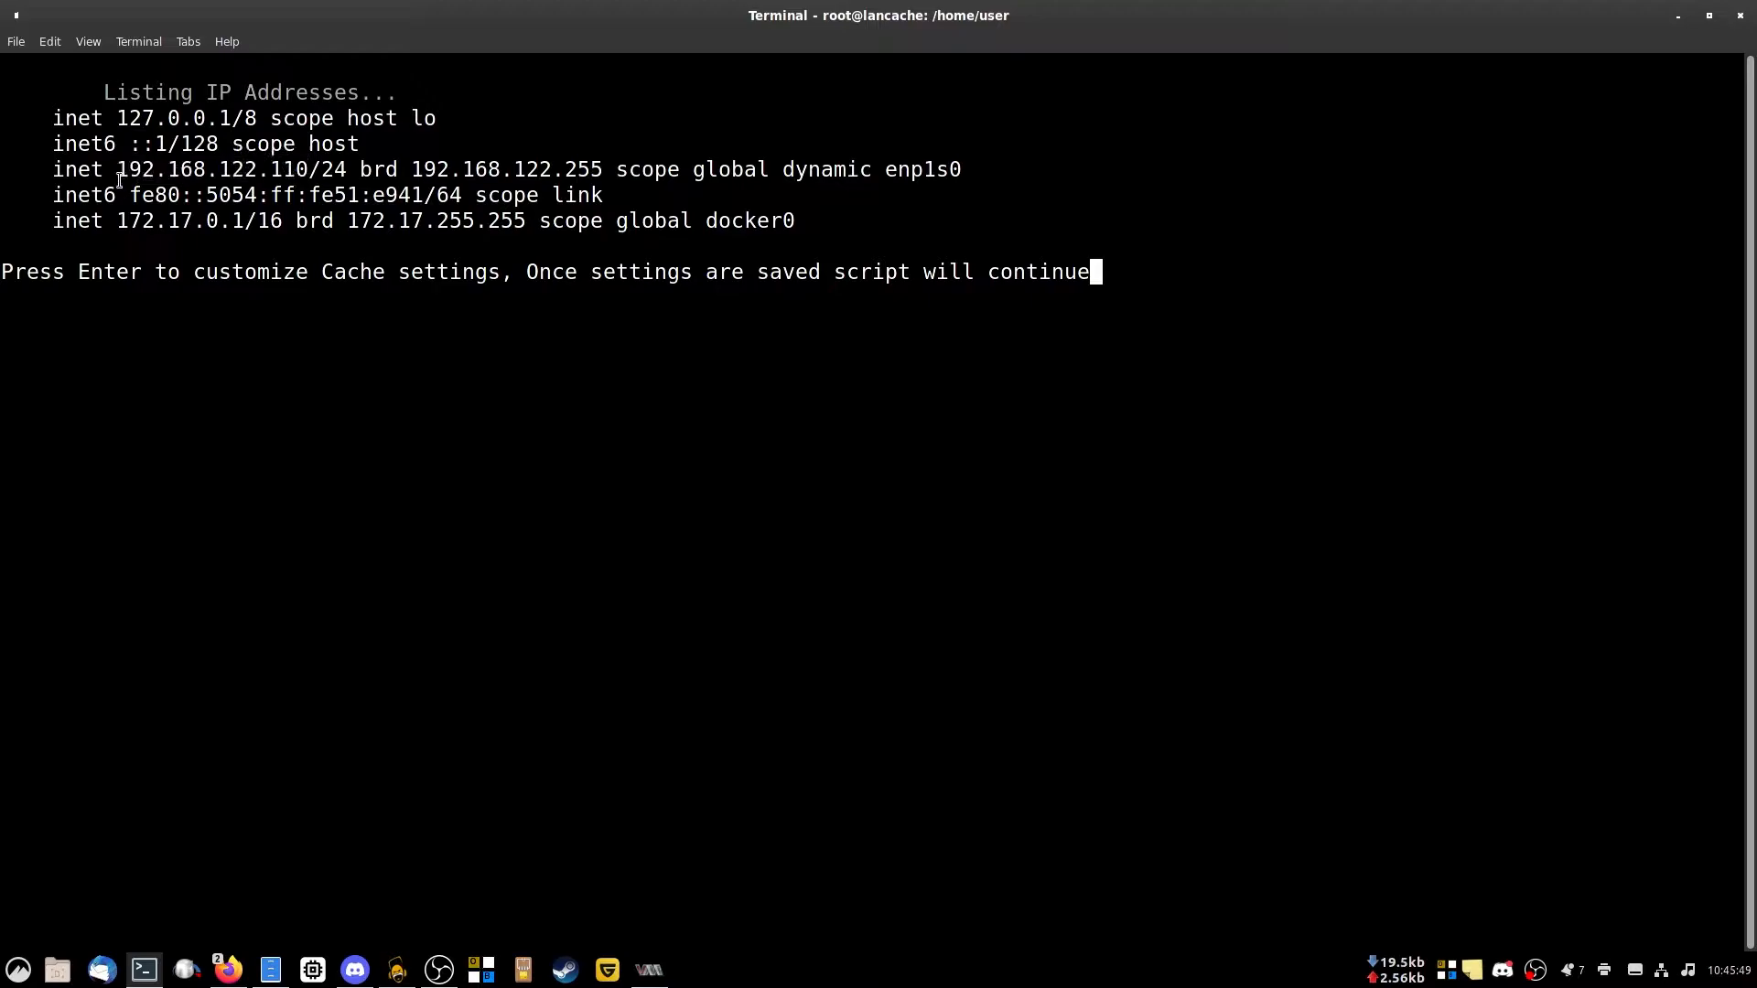
pyautogui.doubleClick(159, 169)
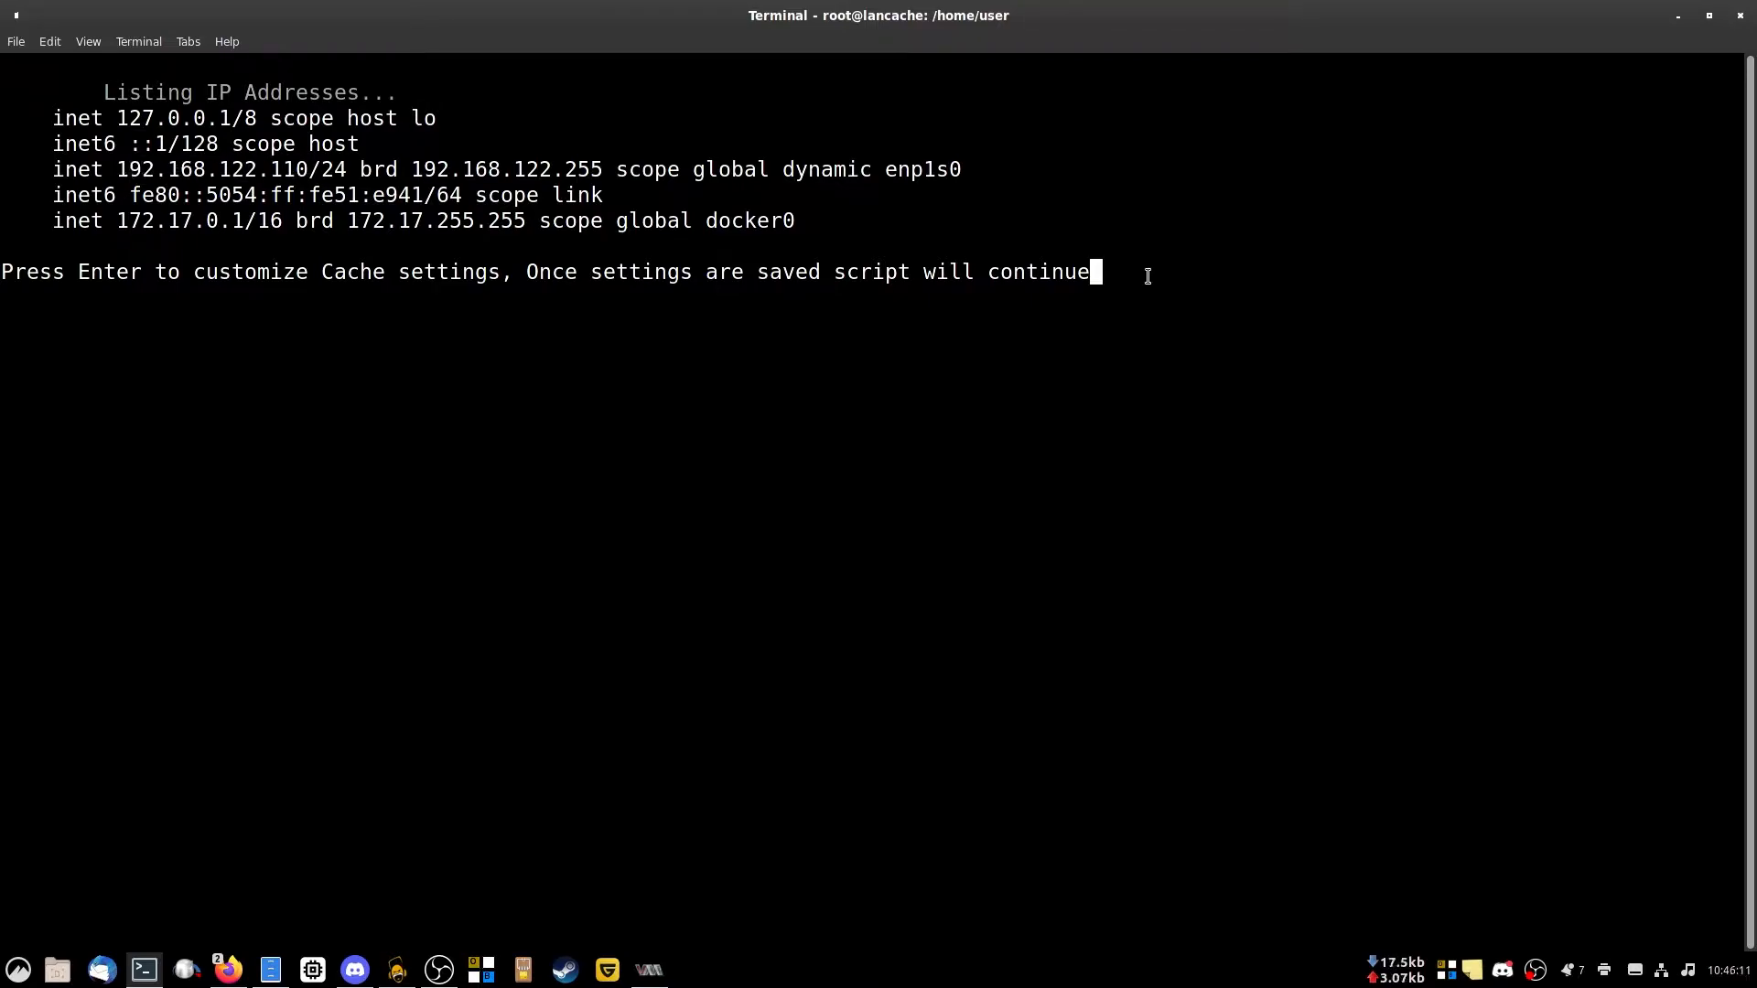
pyautogui.press('Return')
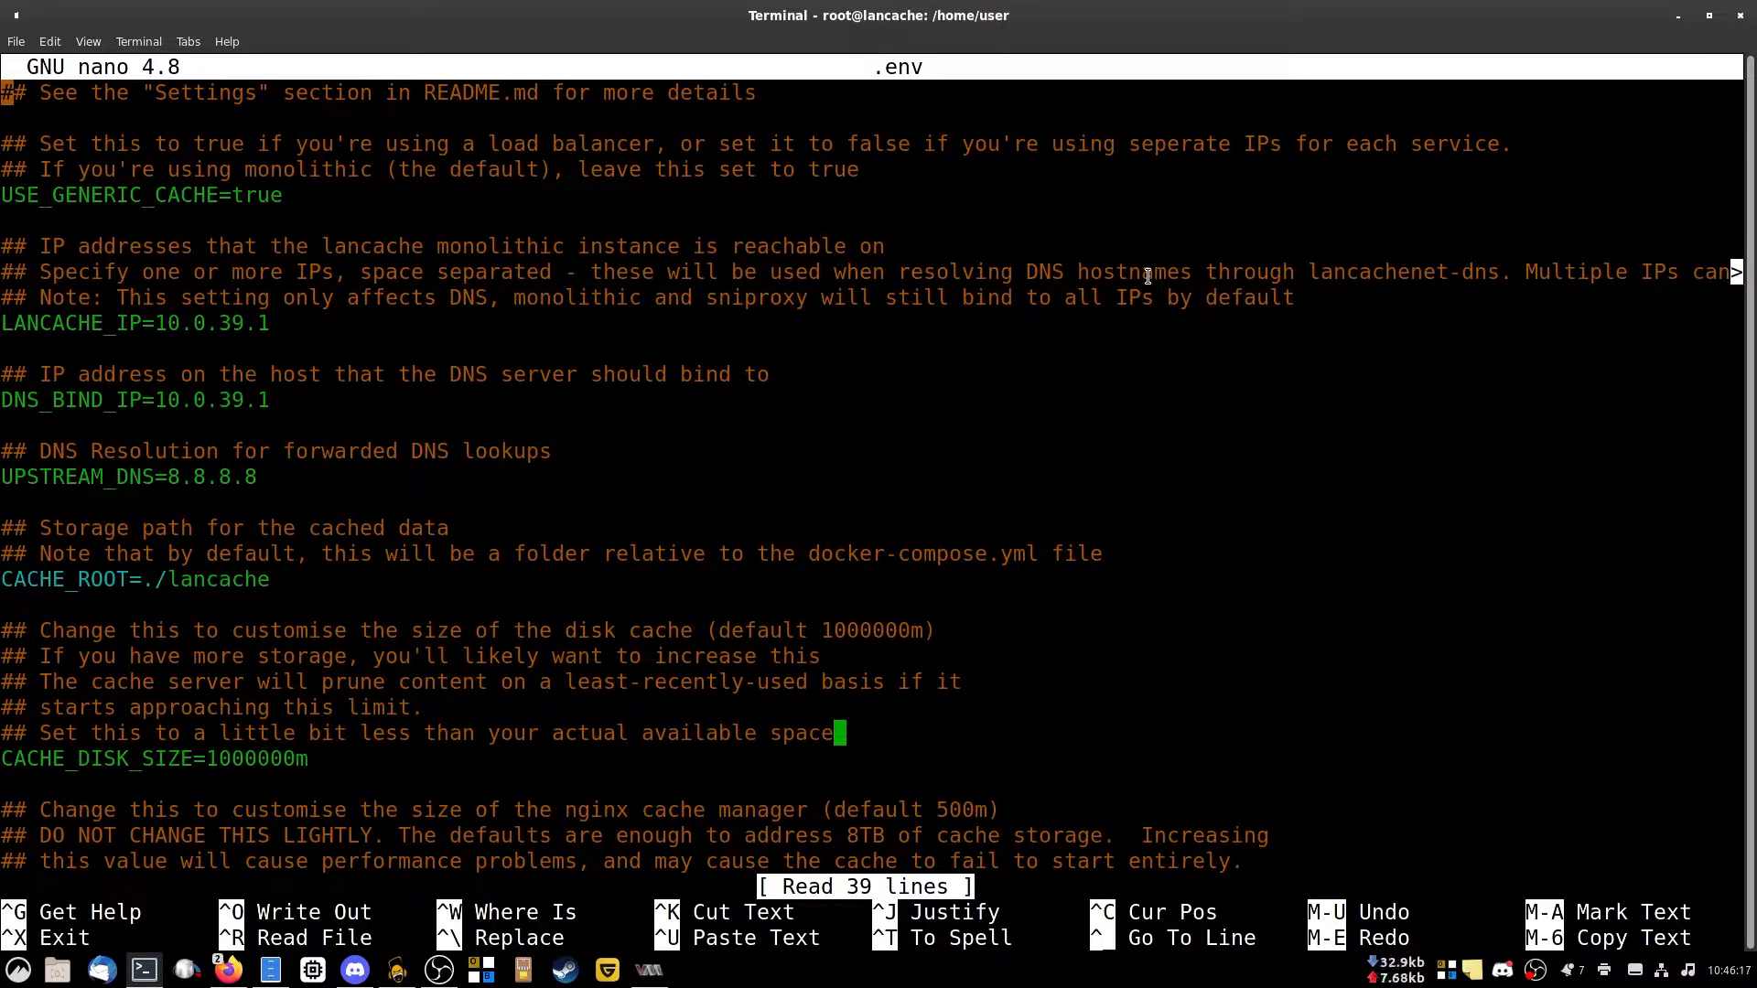
# Set LANCACHE_IP and DNS_BIND_IP to 192.168.122.110 and UPSTREAM_DNS to 1.1.1.1.
pyautogui.write('192.168.122.110')
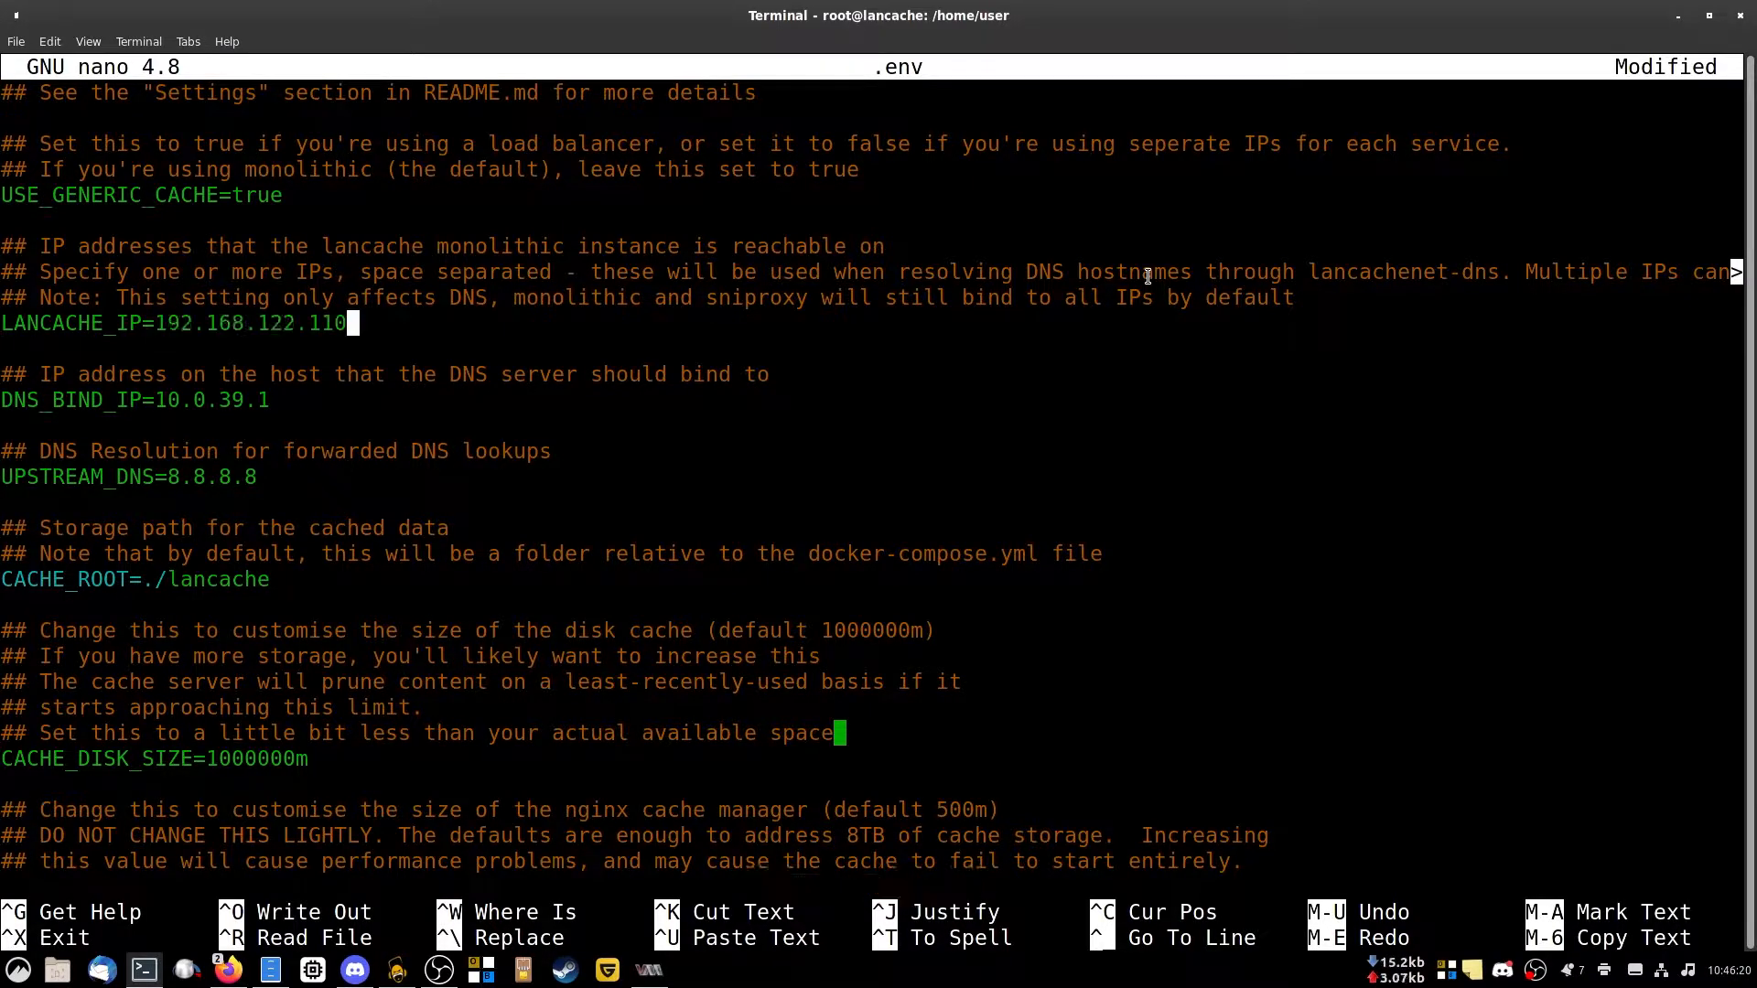
pyautogui.write('192.168.122.110')
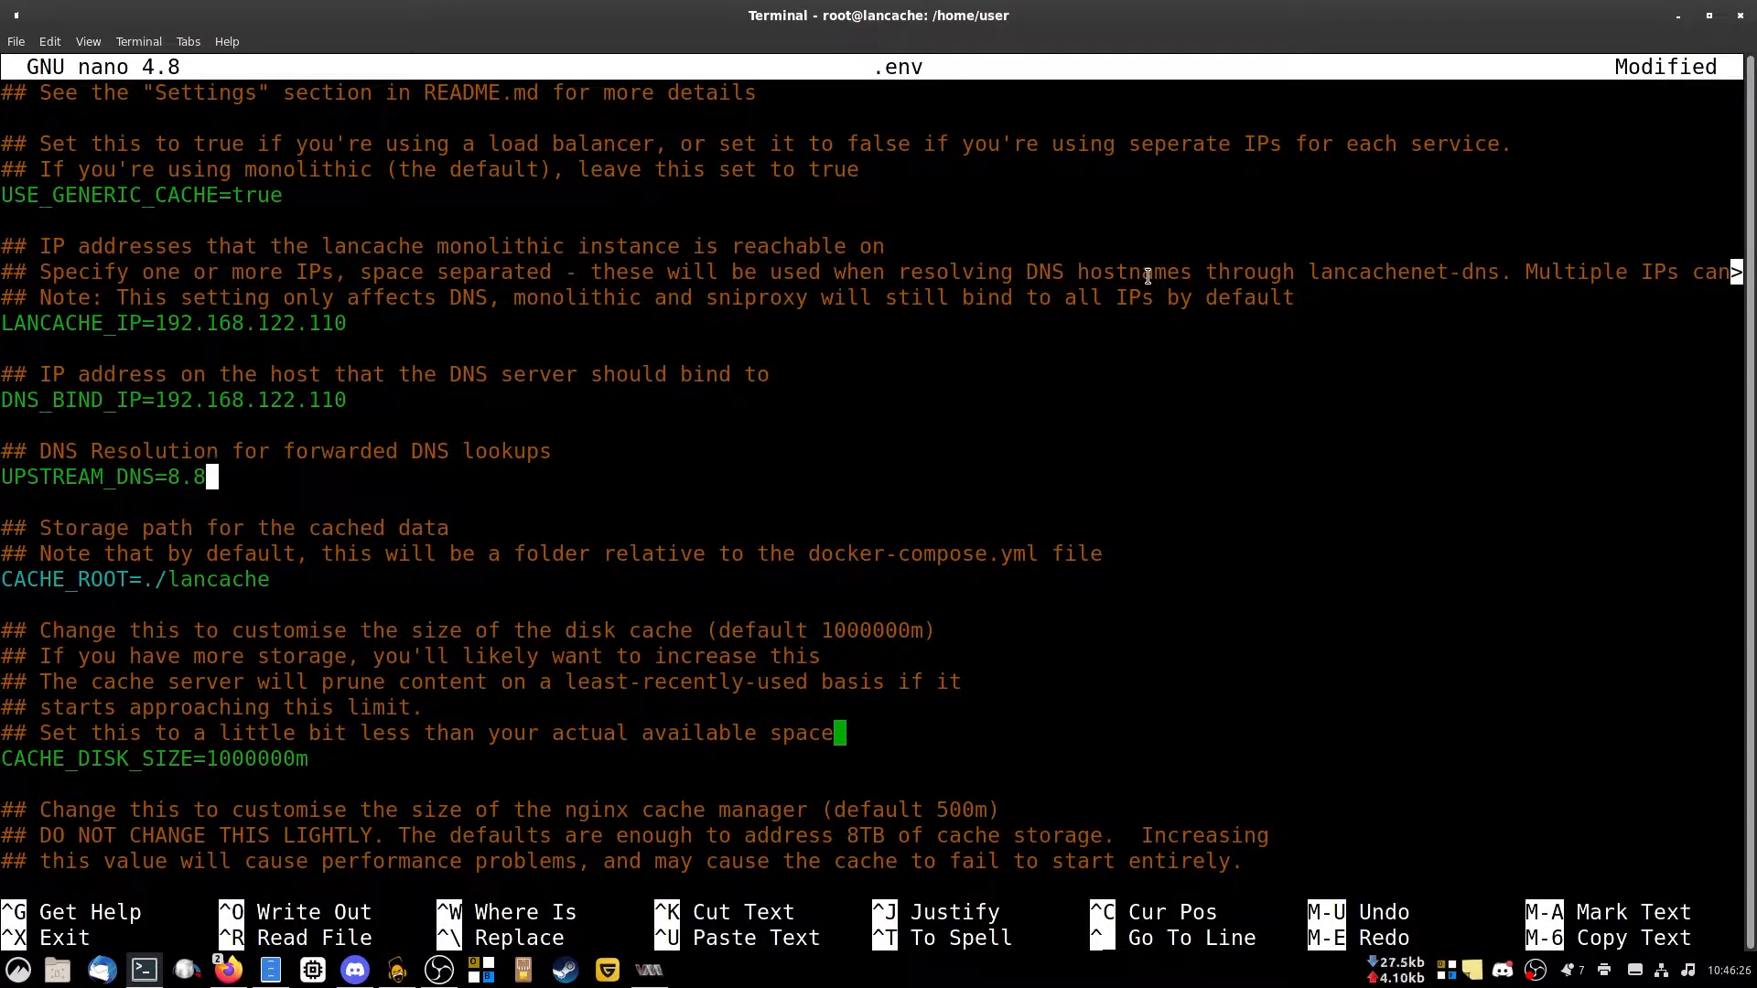
pyautogui.write('1.1.1.1')
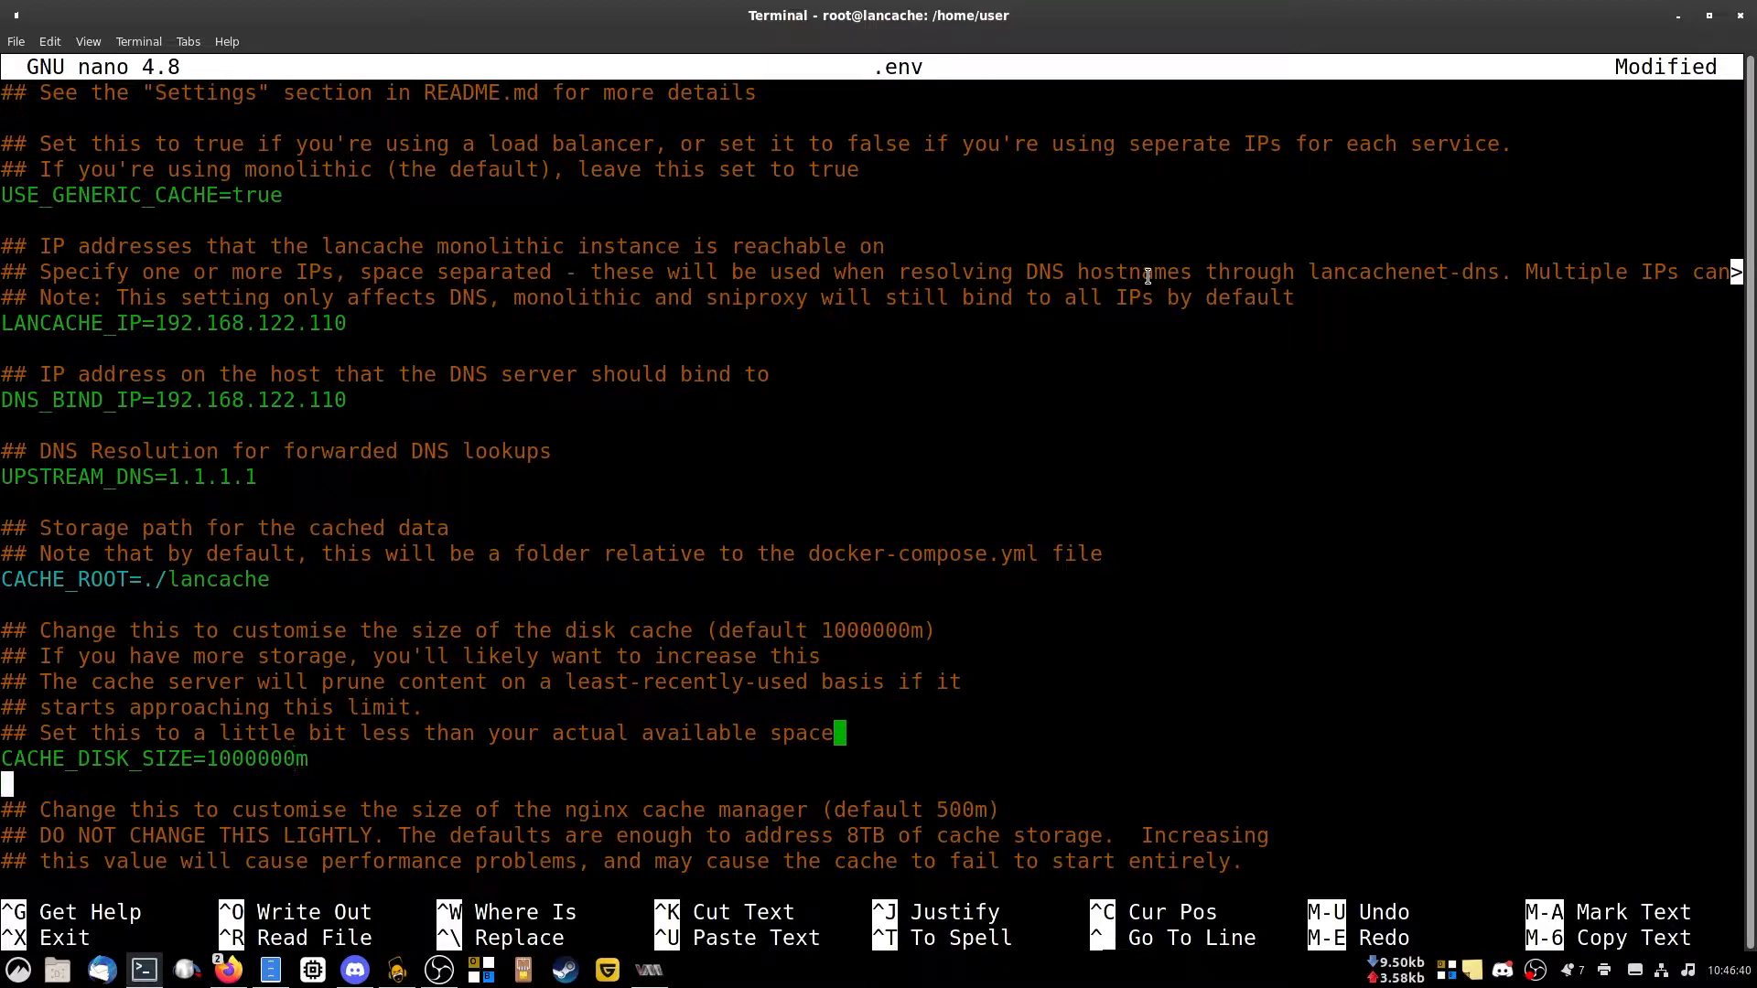
pyautogui.scroll(-3)
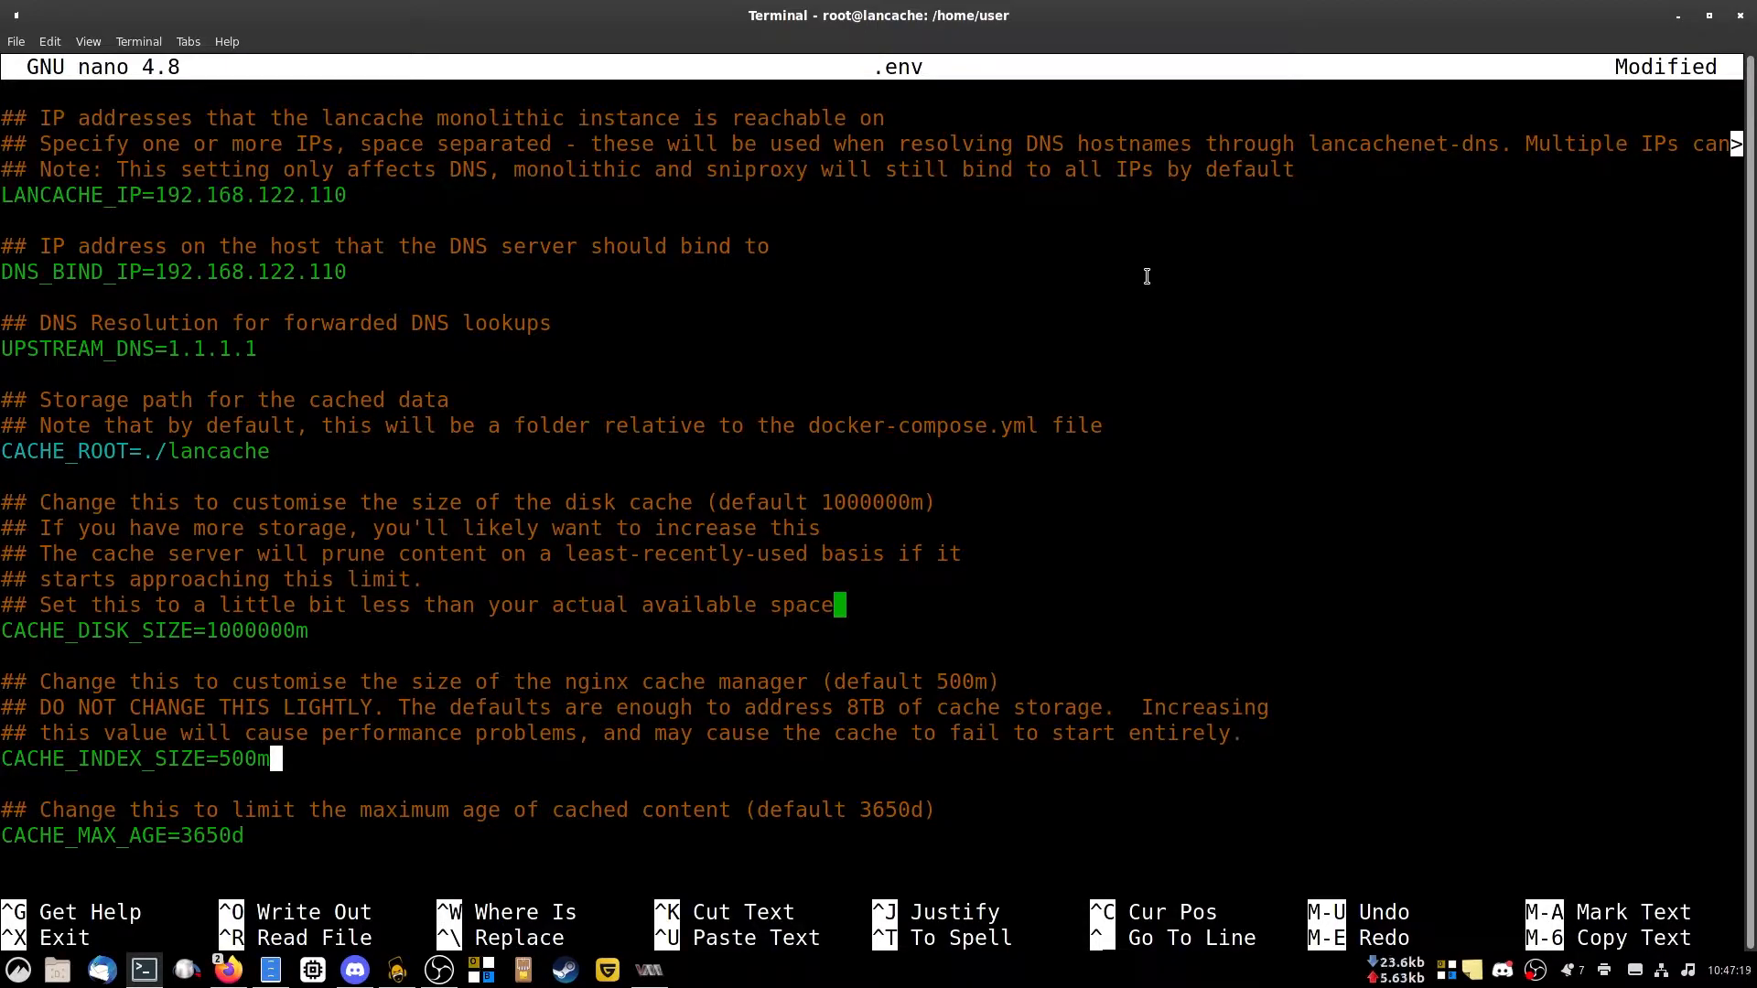
# Set TZ=Australia/Sydney in .env and save the file from nano.
pyautogui.scroll(-3)
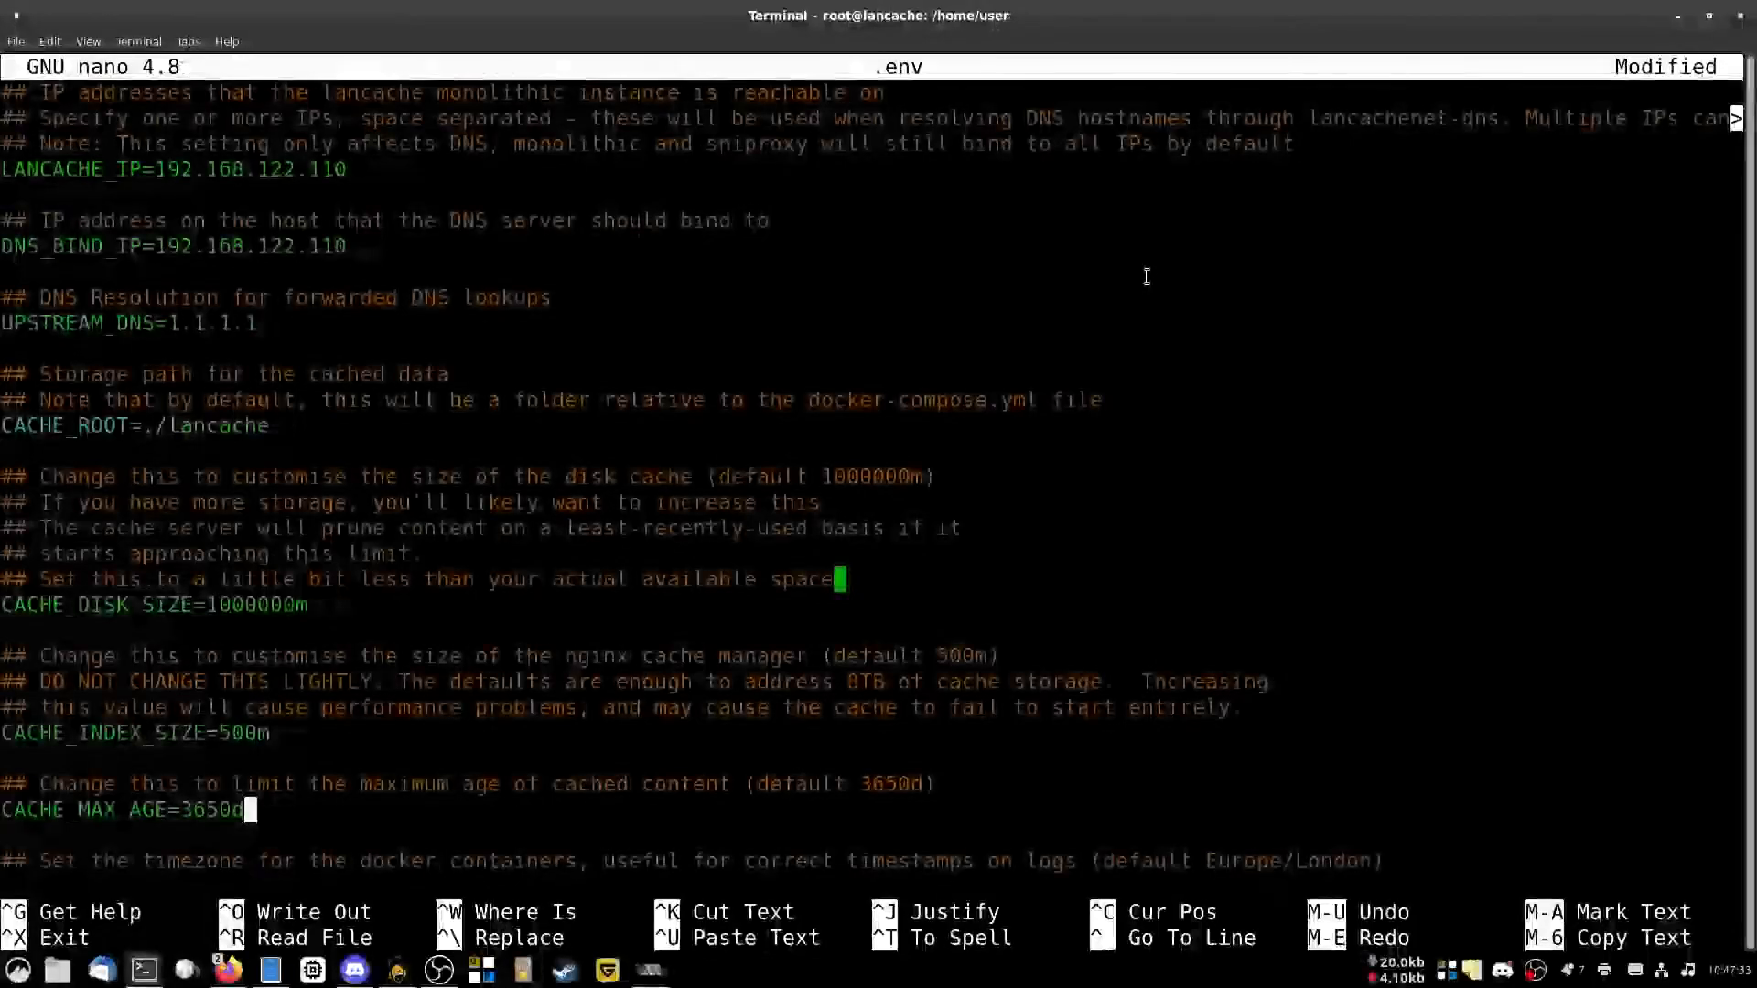
pyautogui.scroll(-3)
pyautogui.write('TZ=A')
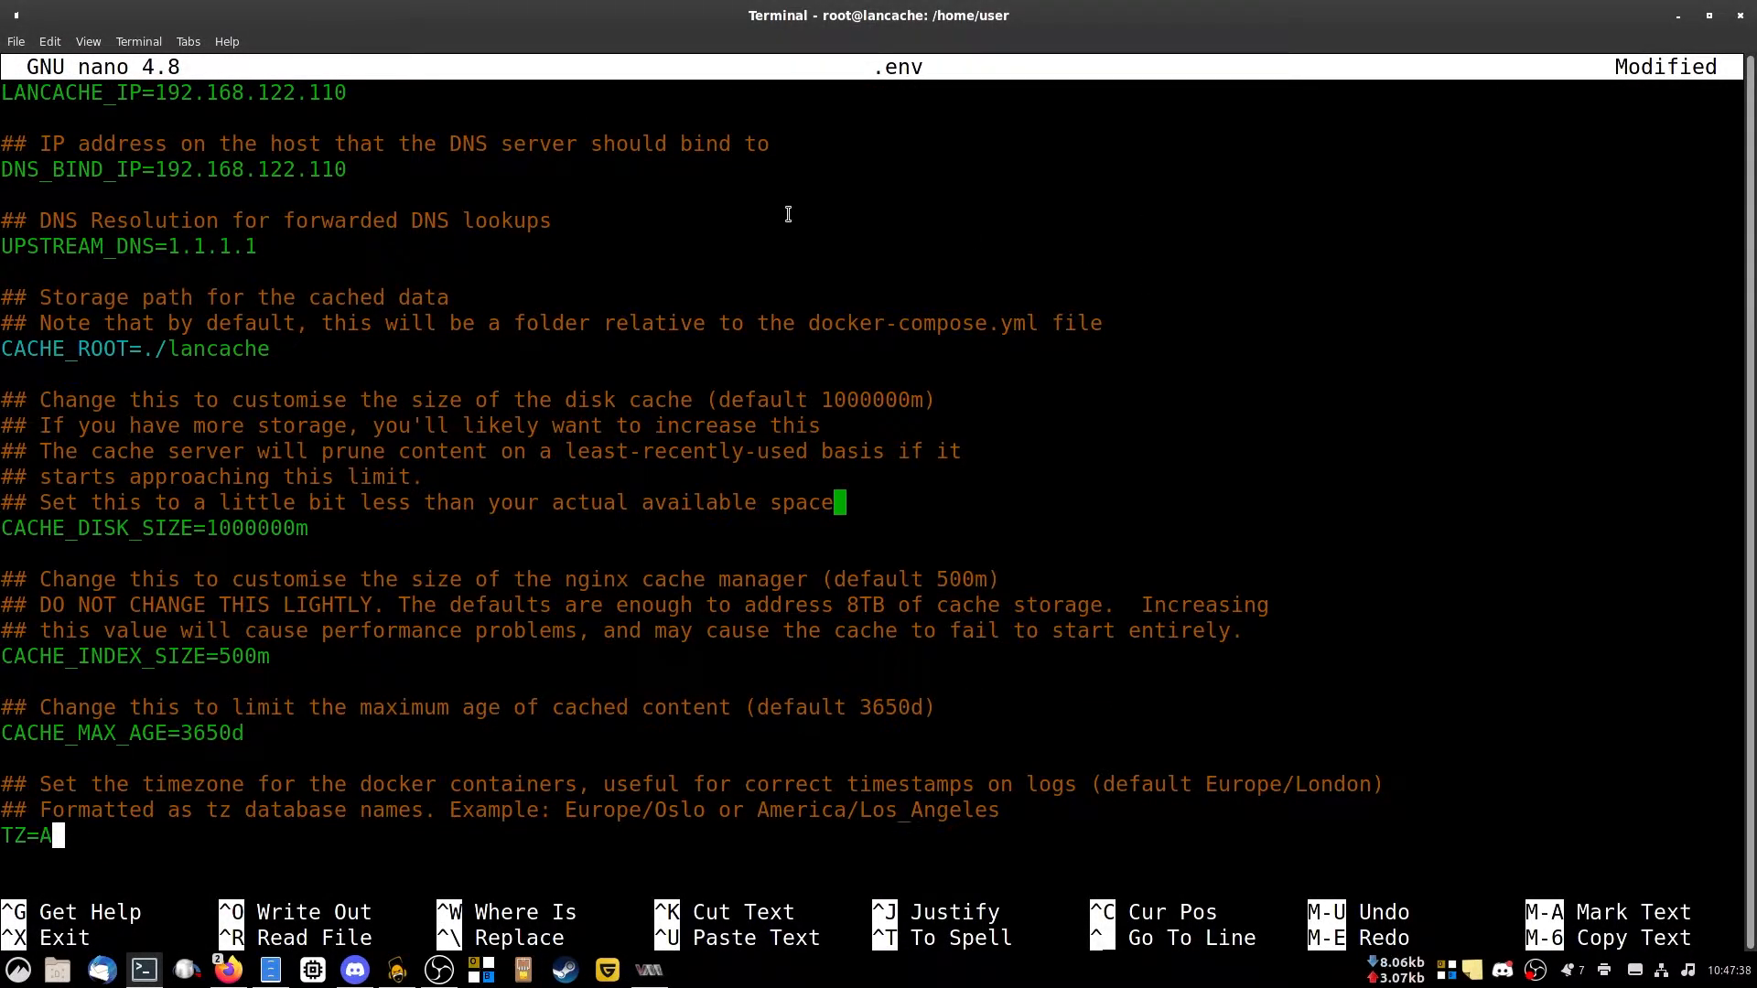
pyautogui.write('ustralia/Sydney')
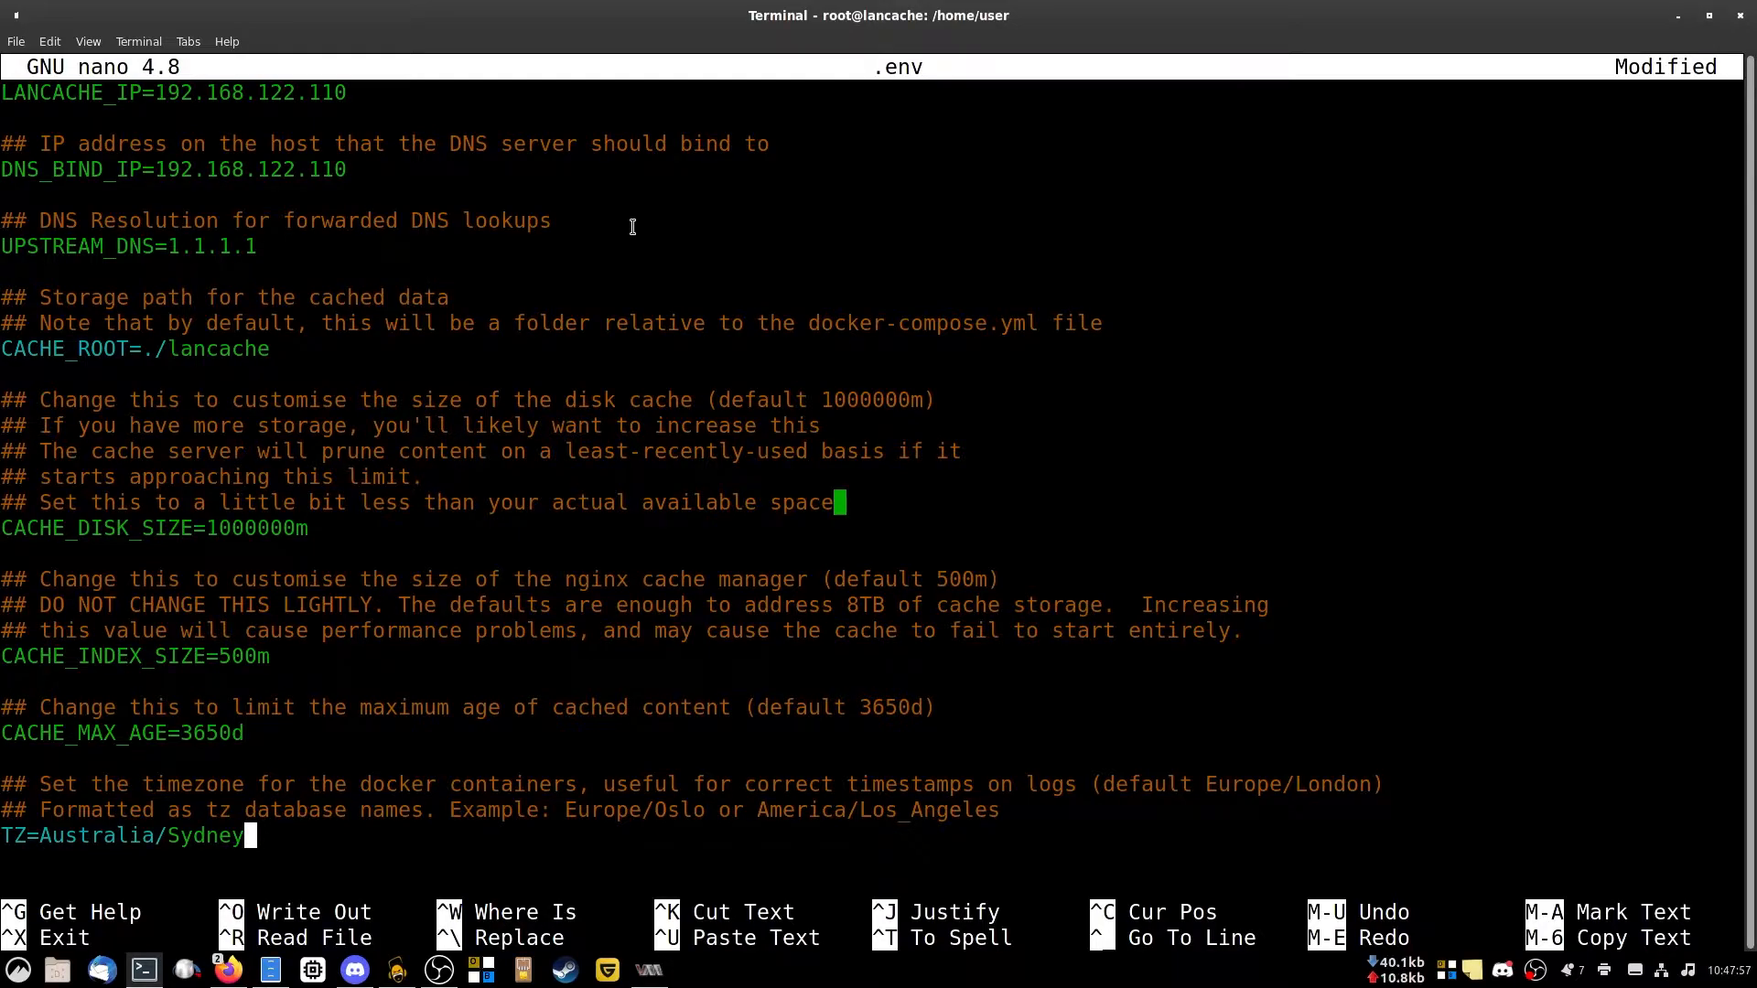
pyautogui.press('ctrl+o')
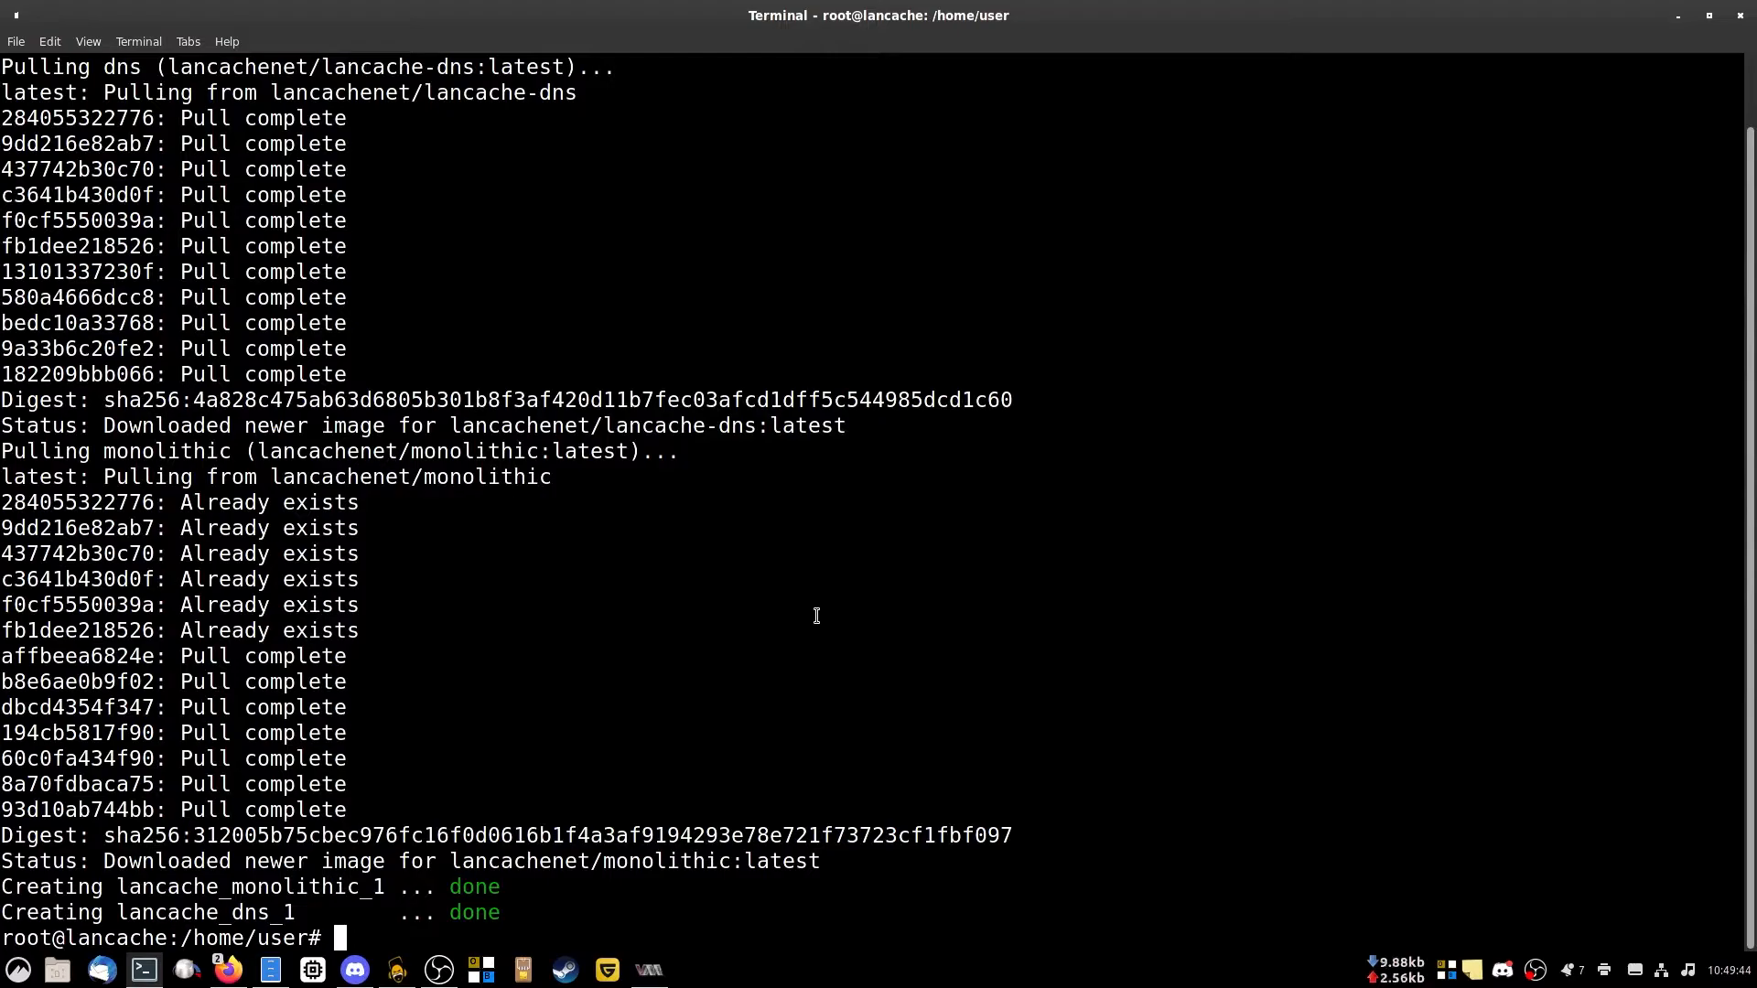
pyautogui.moveTo(1036, 624)
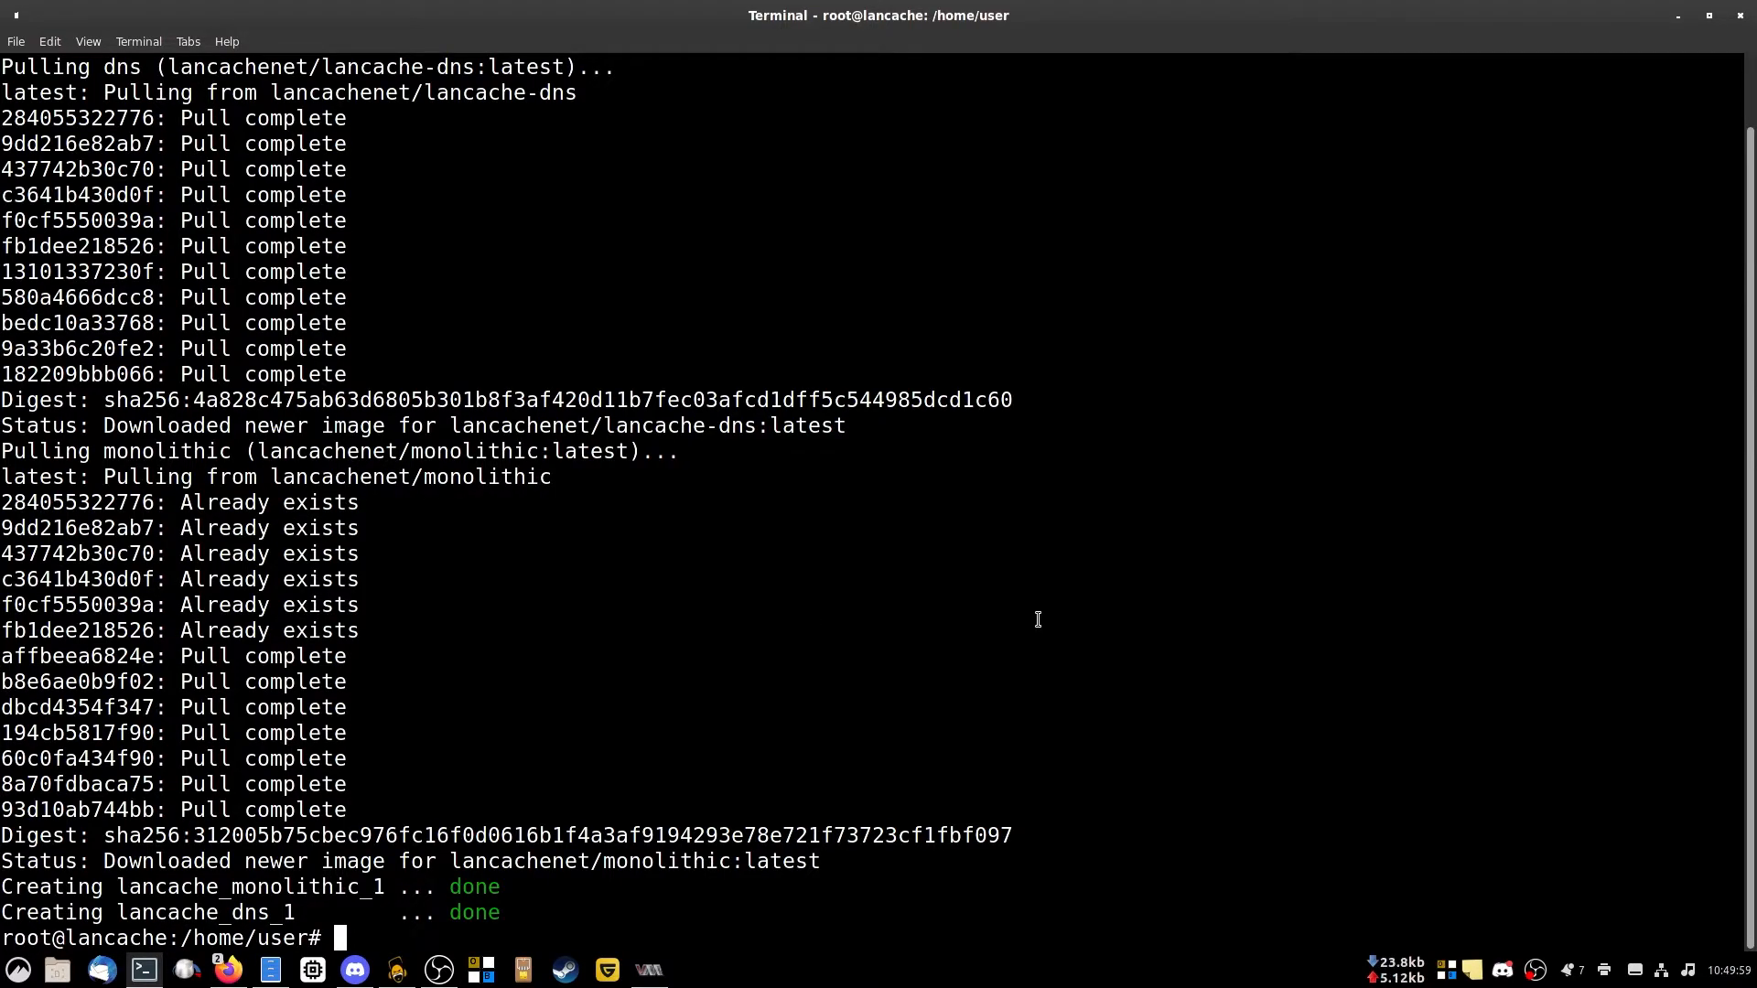
pyautogui.moveTo(540, 683)
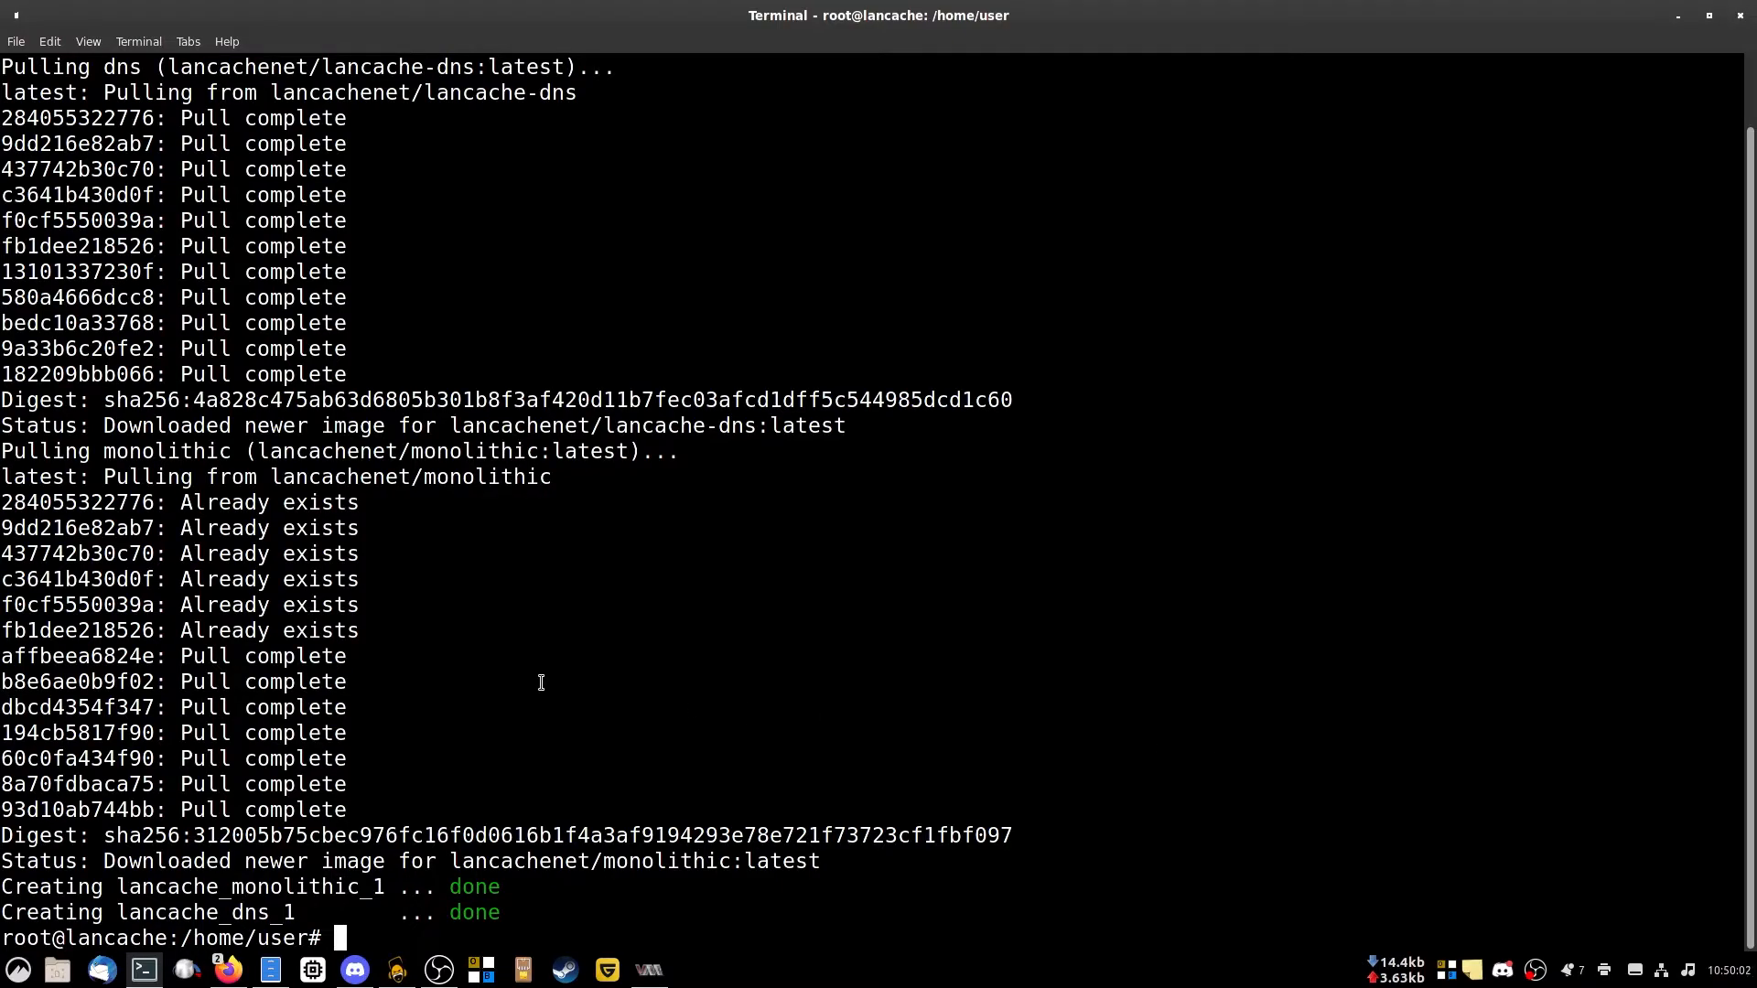
# Enter 192.168.122.110 at the prompt and bring up the client's Windows network settings.
pyautogui.write('192.168.122.110')
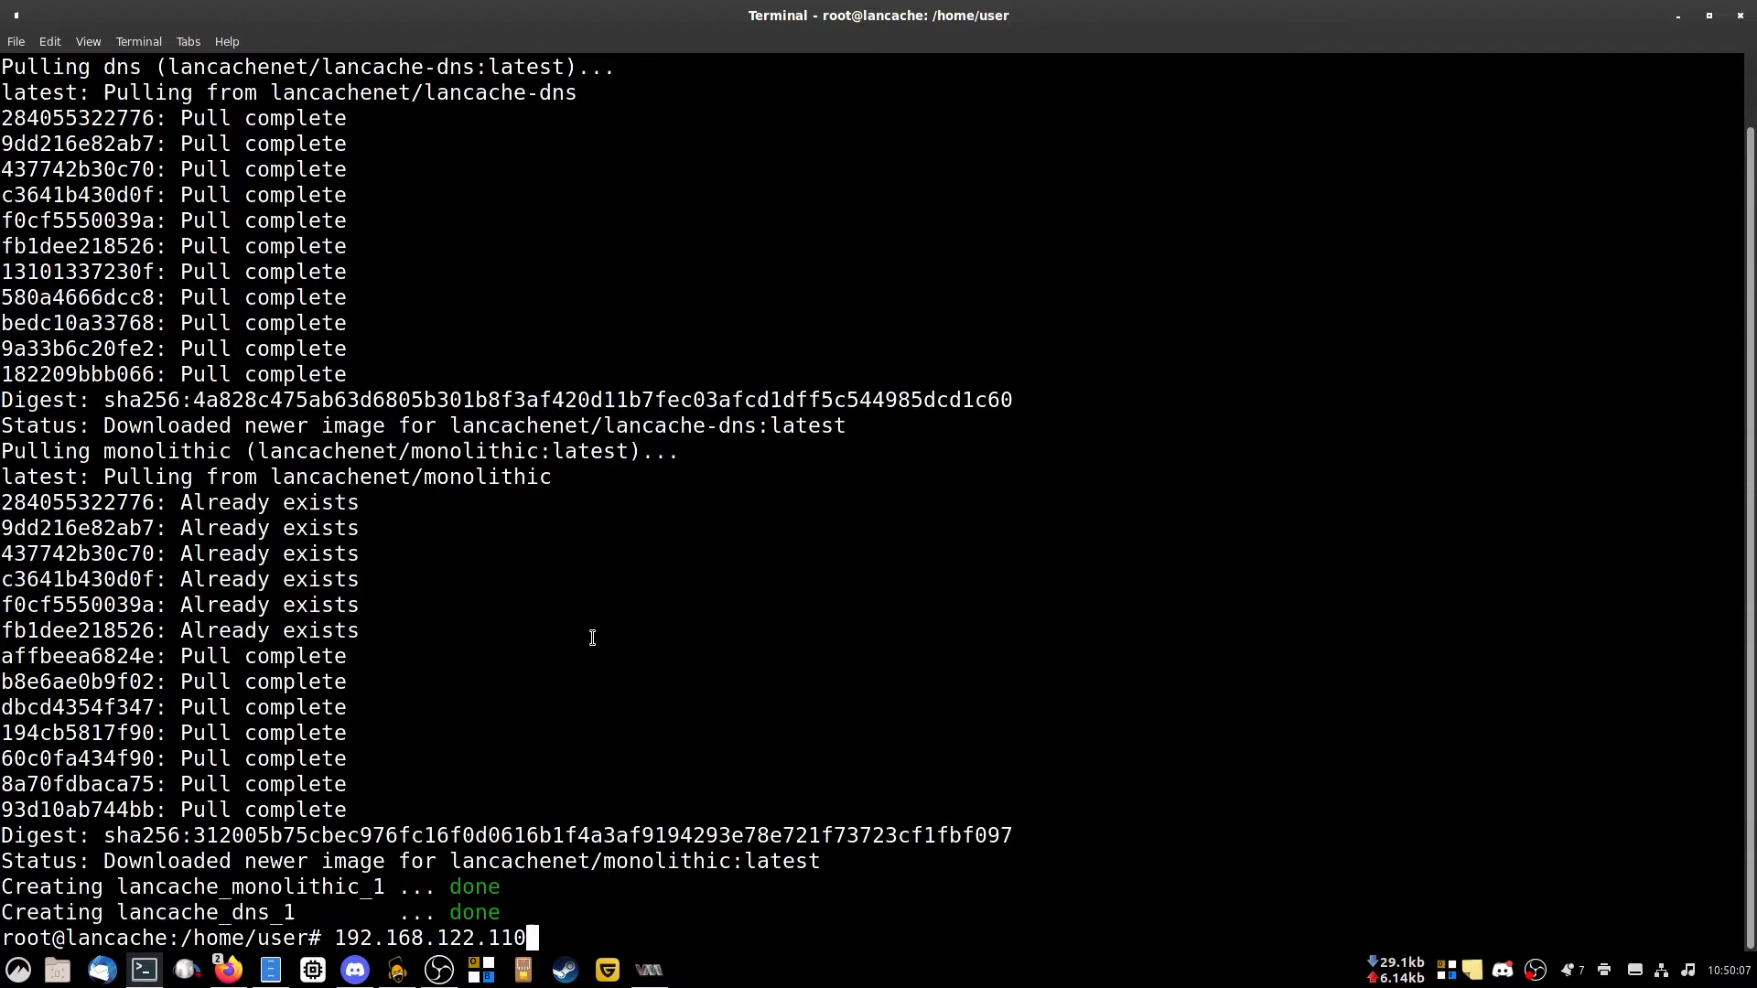
pyautogui.click(1659, 970)
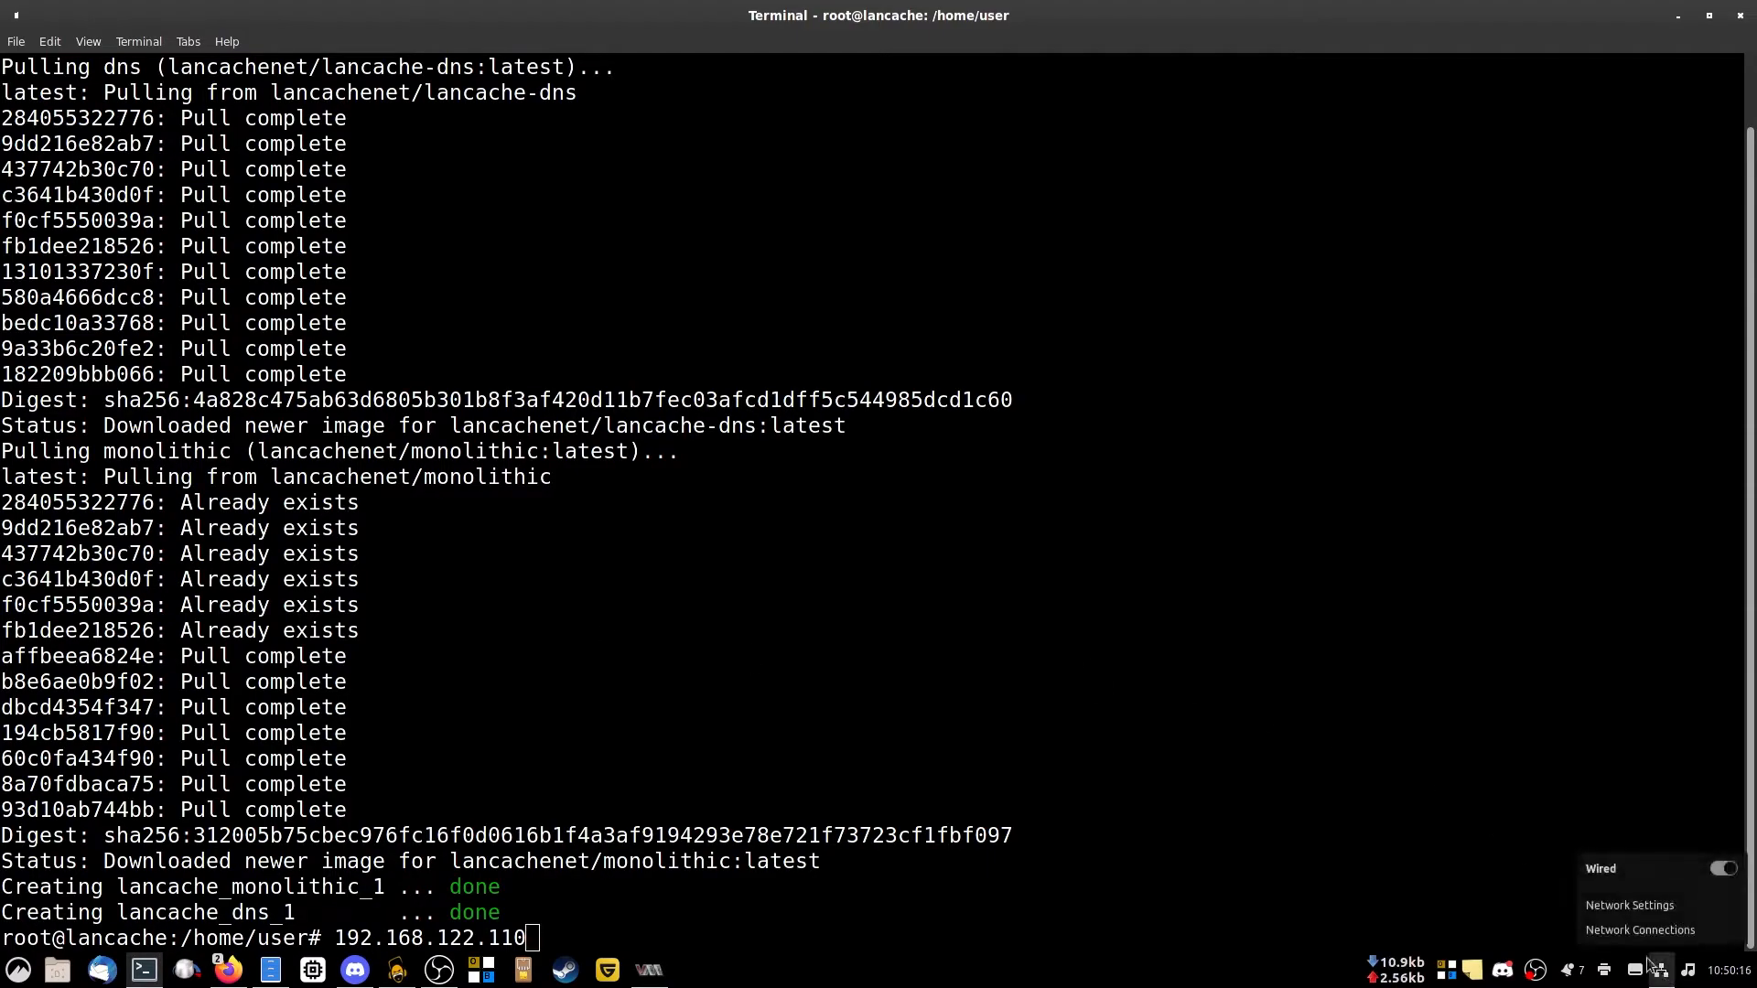
pyautogui.click(1640, 930)
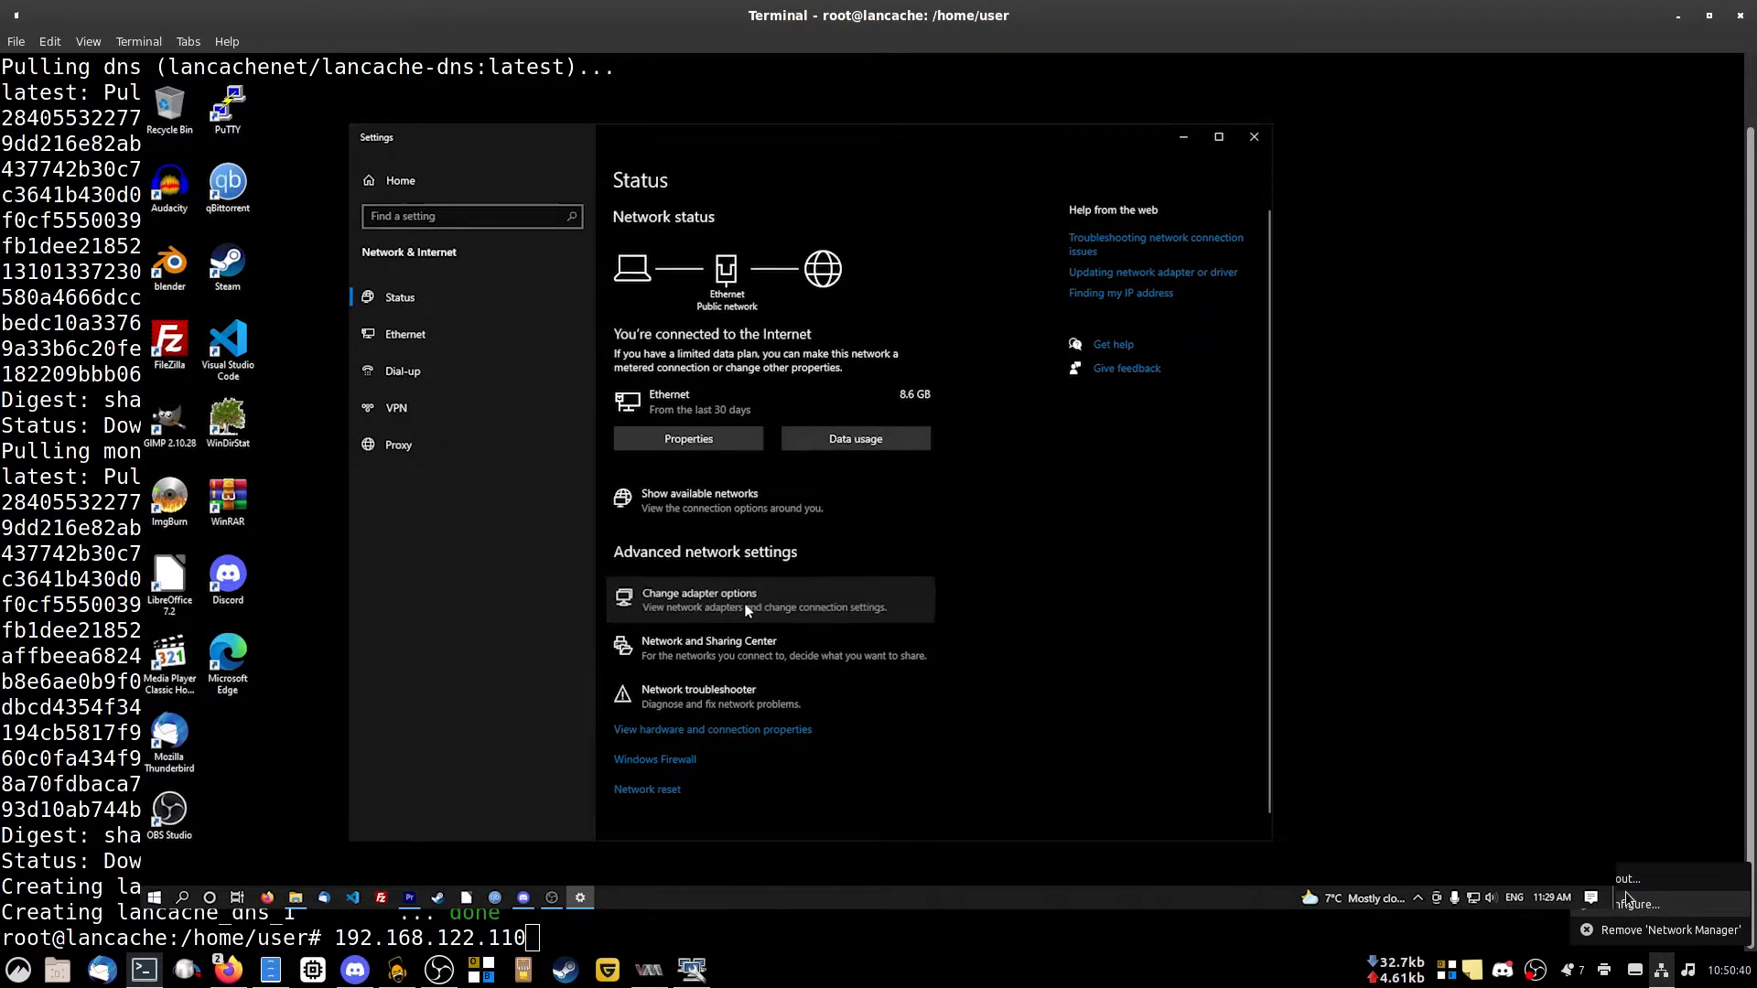
# Bring up the Ethernet adapter's Properties from Network Connections.
pyautogui.rightClick(549, 346)
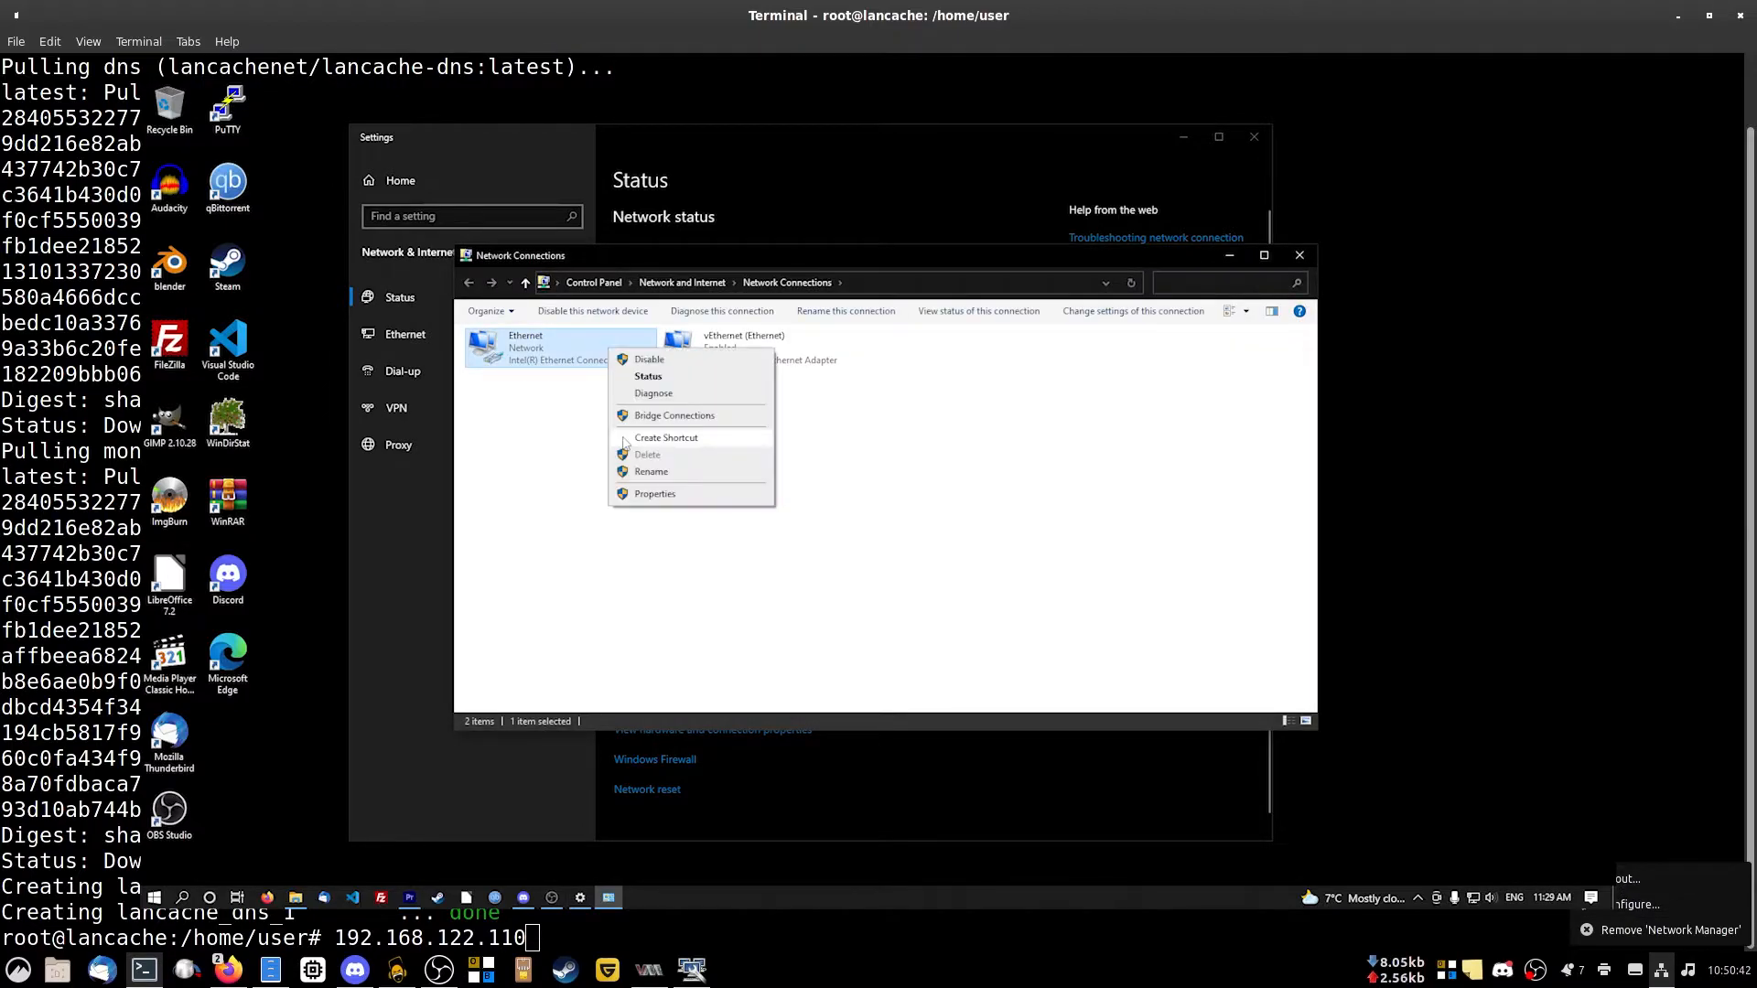
pyautogui.click(653, 494)
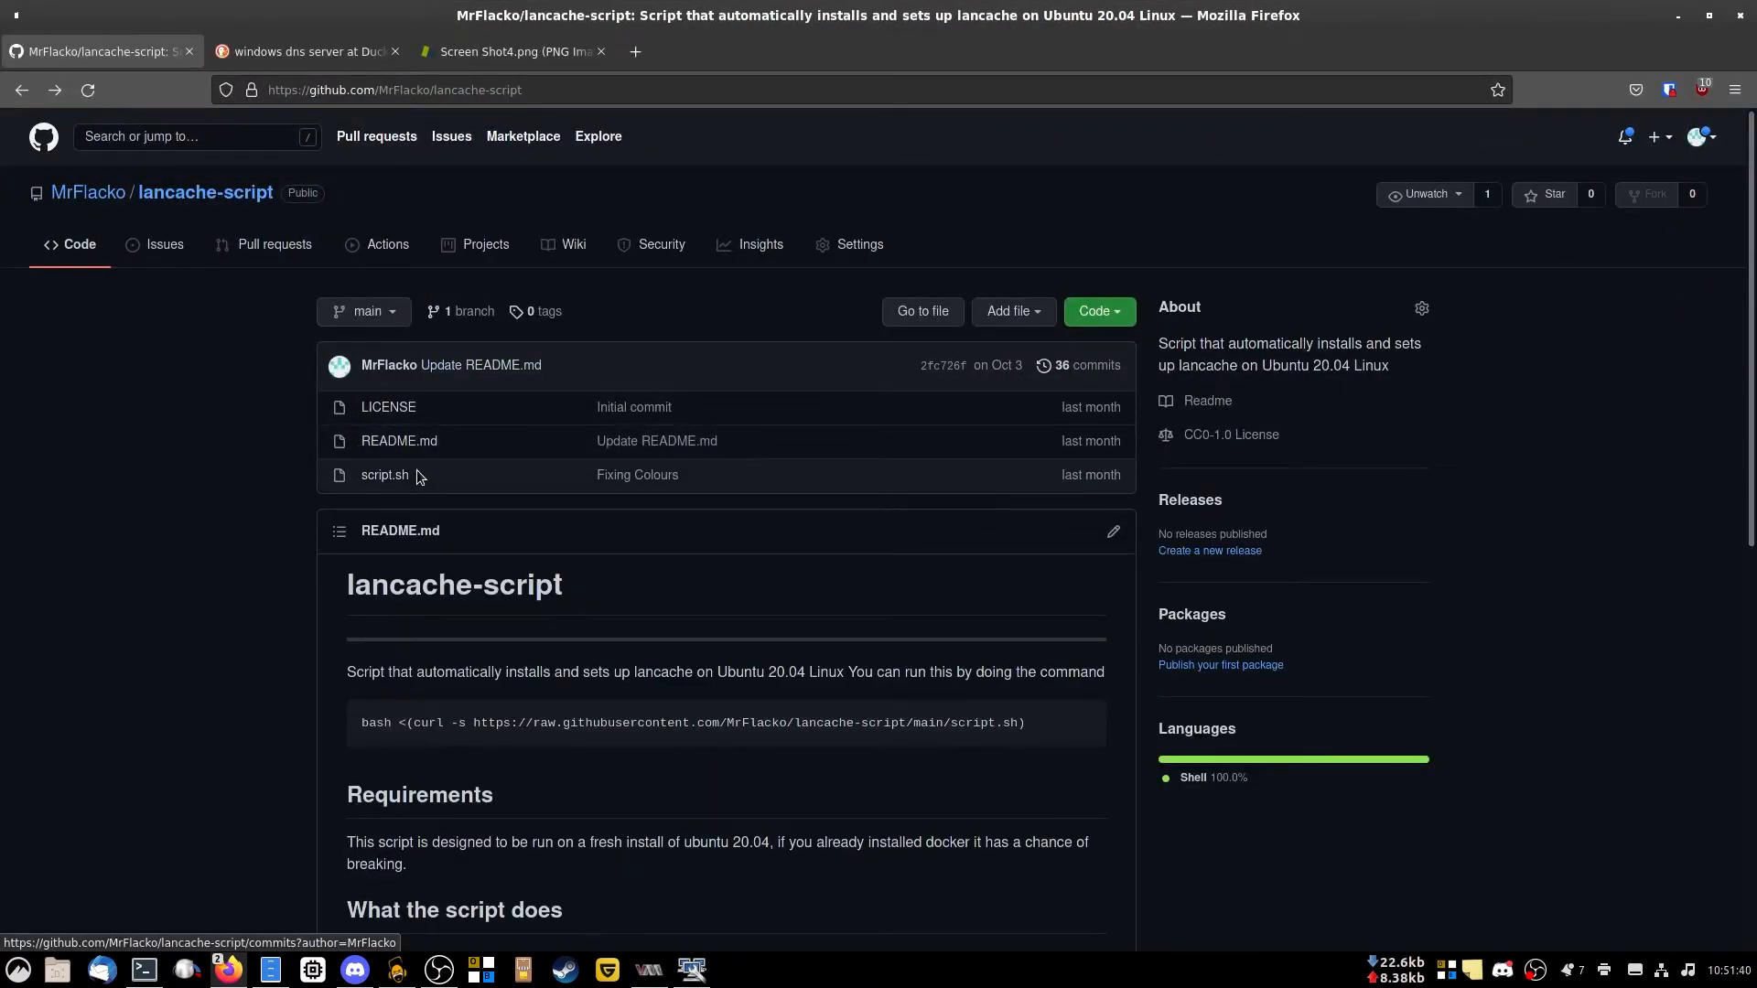
# View script.sh in the repository down to its setup, auto-restart and start functions.
pyautogui.click(382, 474)
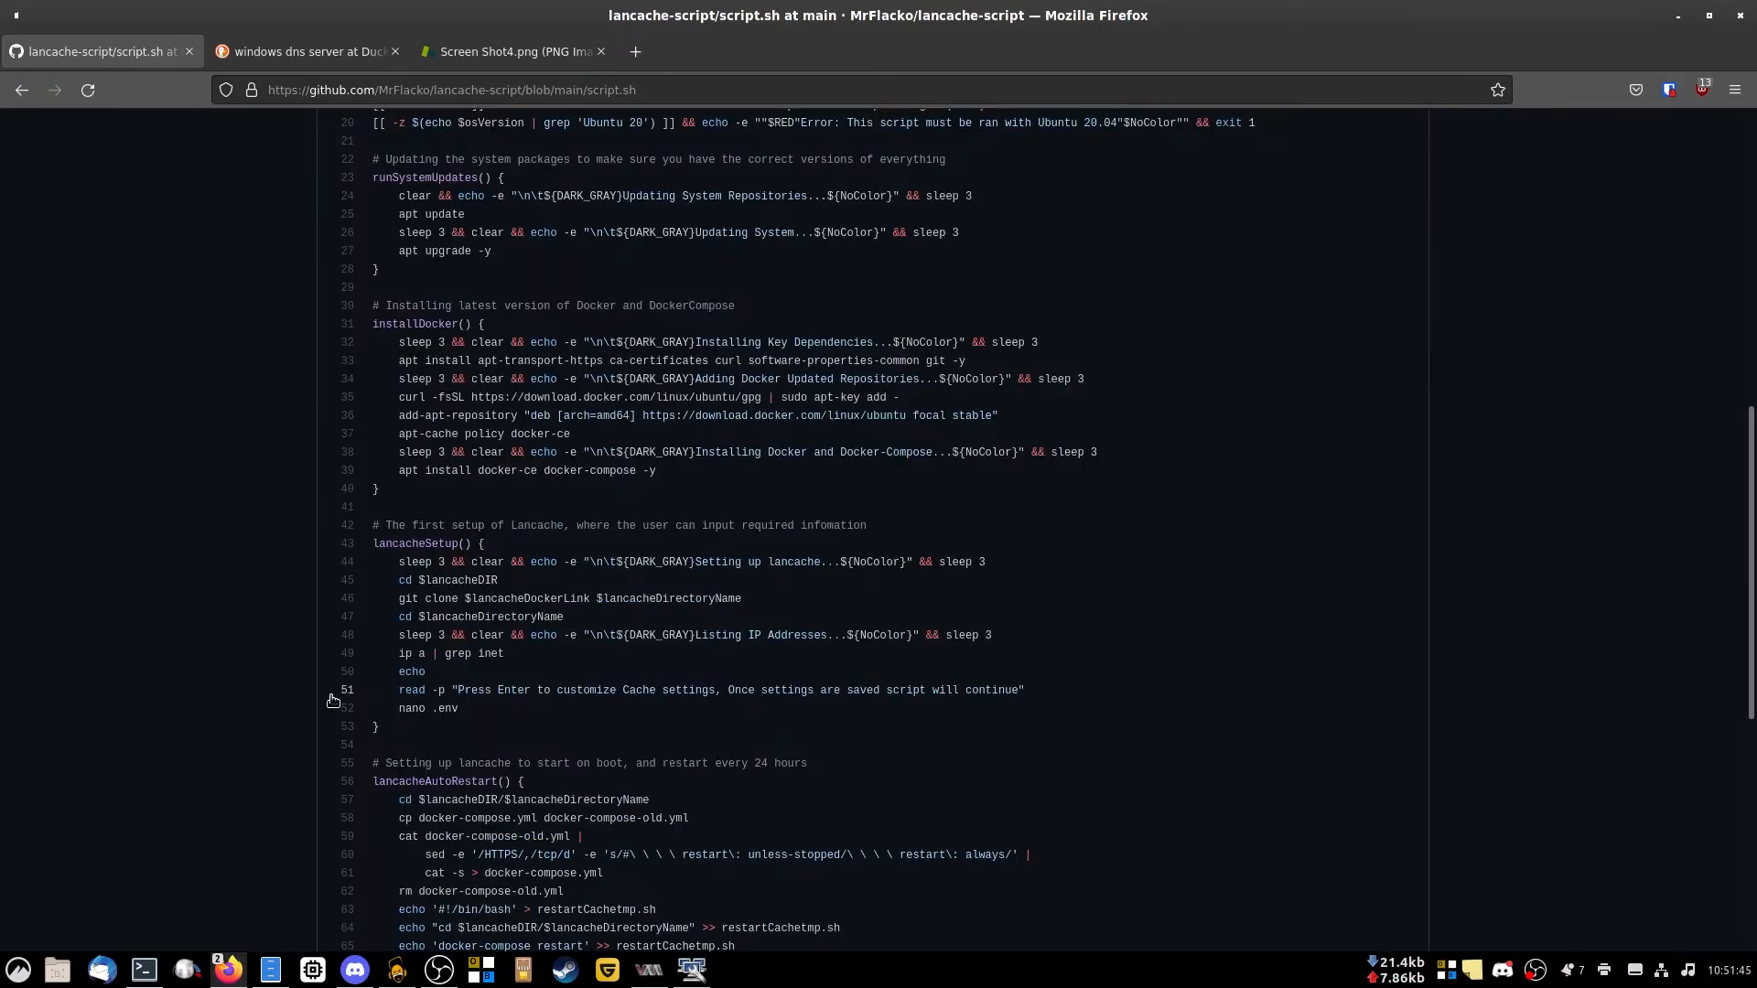
pyautogui.scroll(-3)
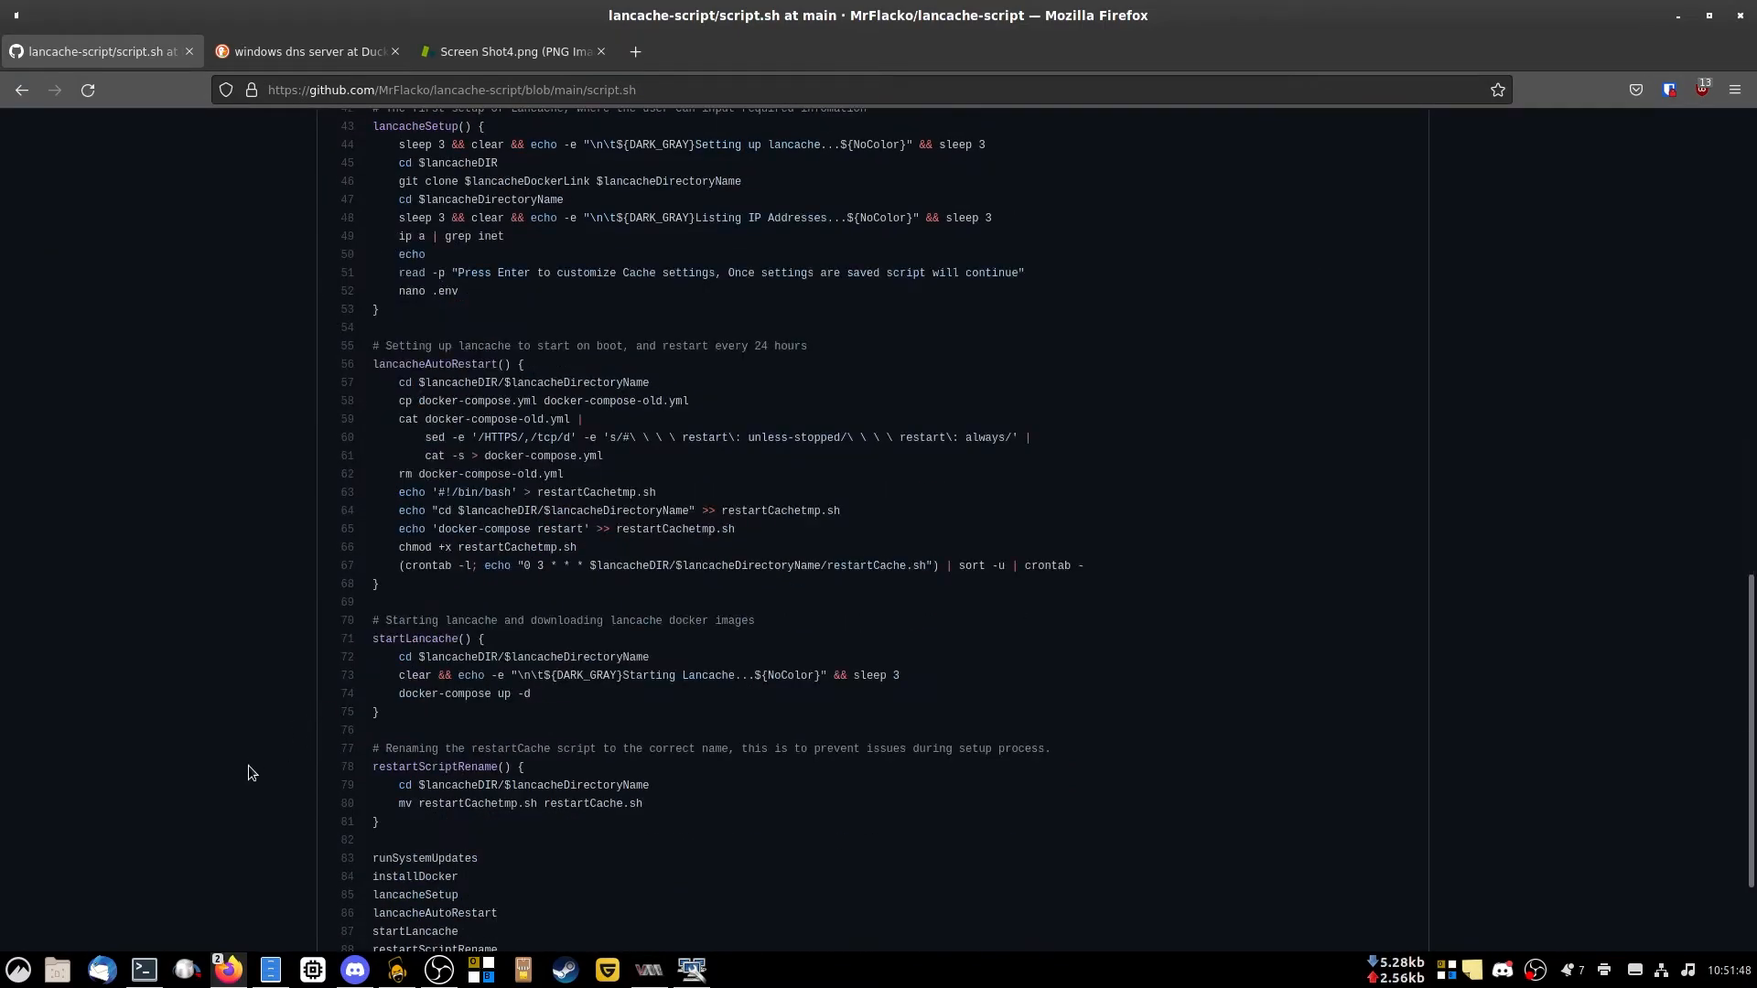
pyautogui.scroll(-3)
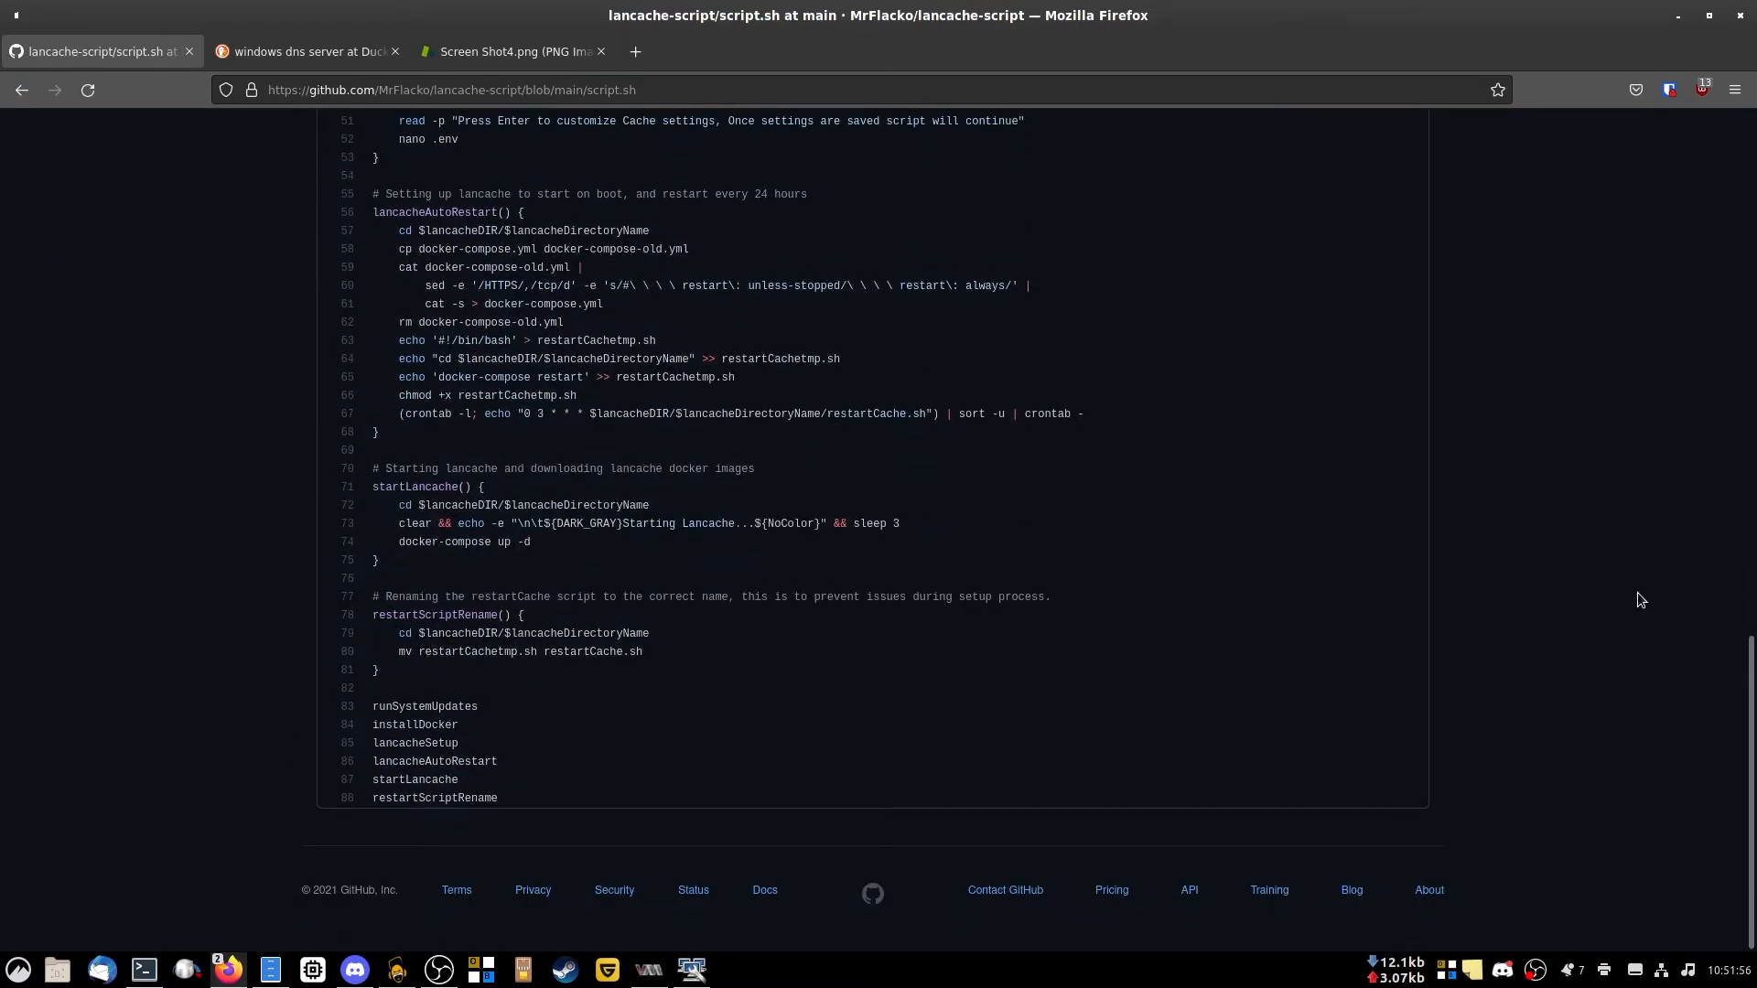